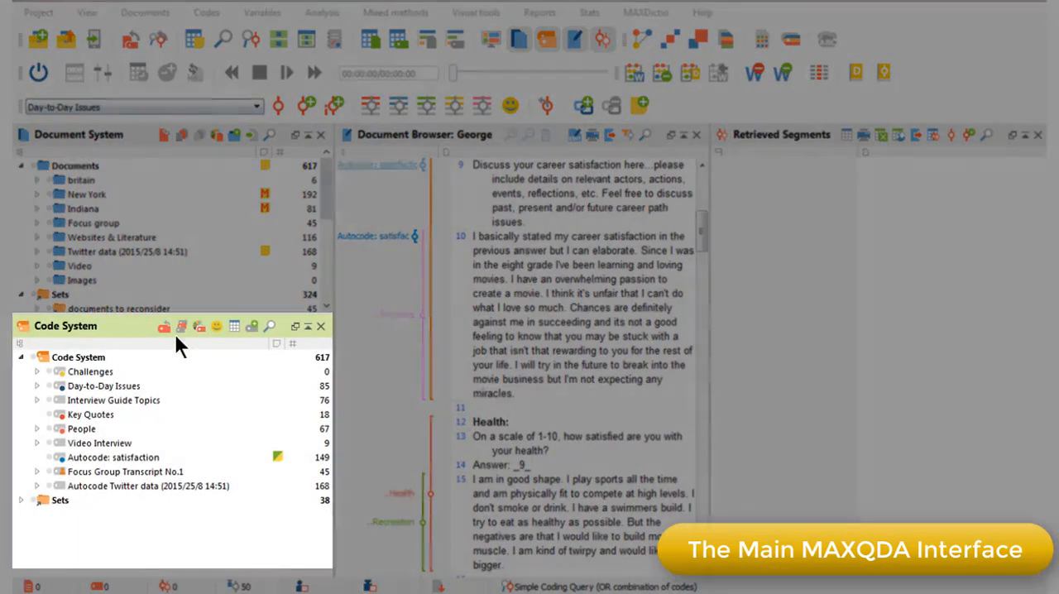
pyautogui.moveTo(38, 411)
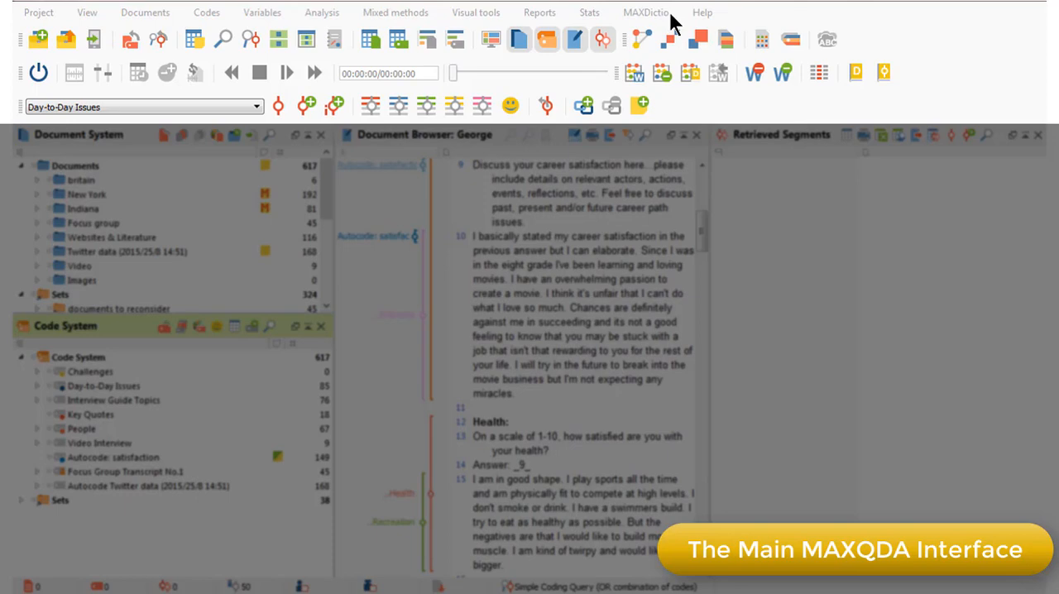
pyautogui.moveTo(622, 105)
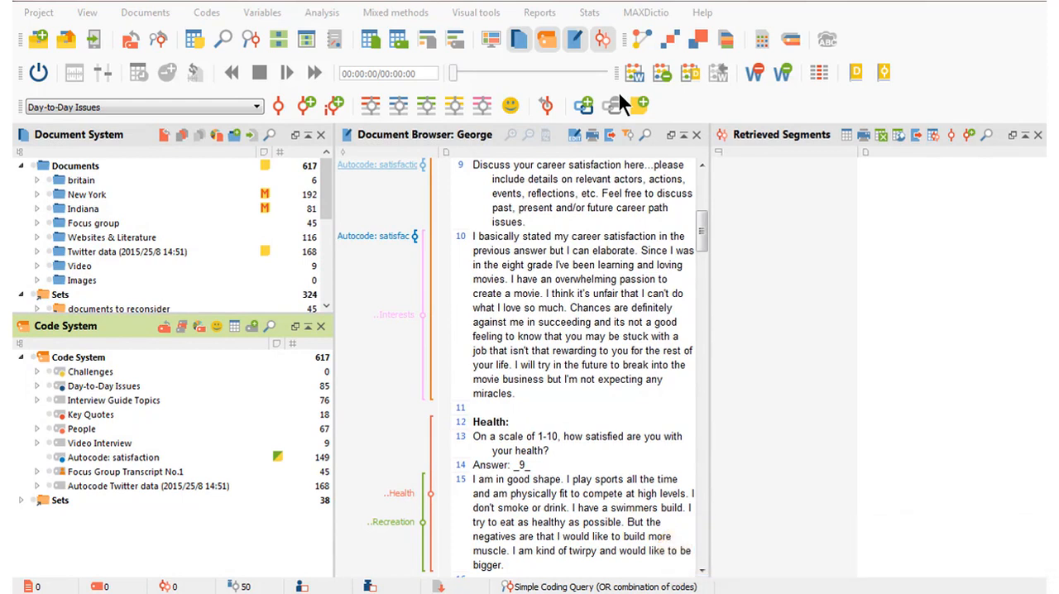
pyautogui.moveTo(73, 160)
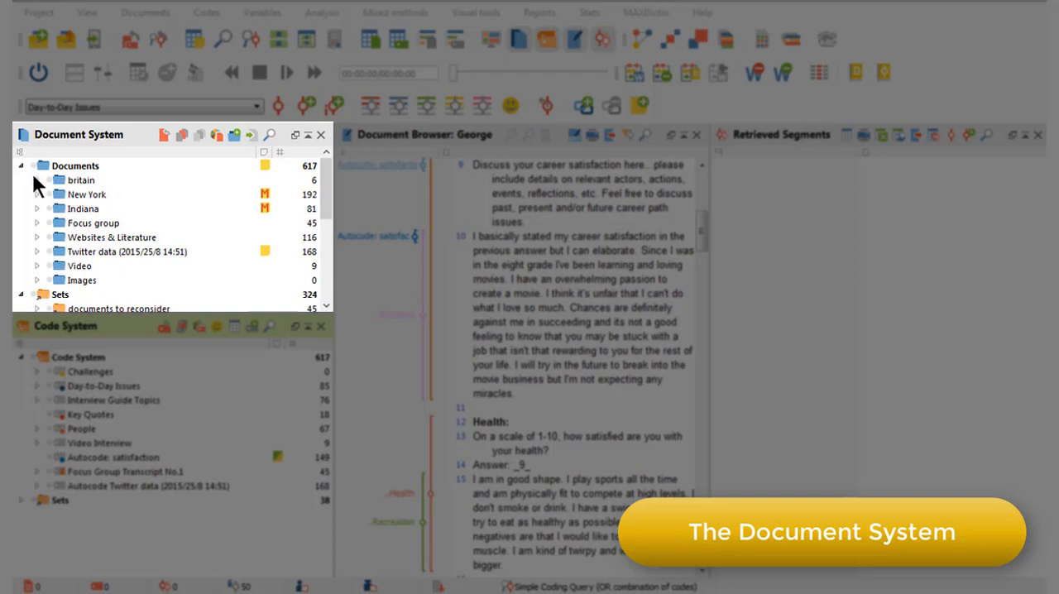
# Expand and collapse New York, expand Indiana, and open Grace's and Kelly's documents
pyautogui.click(37, 194)
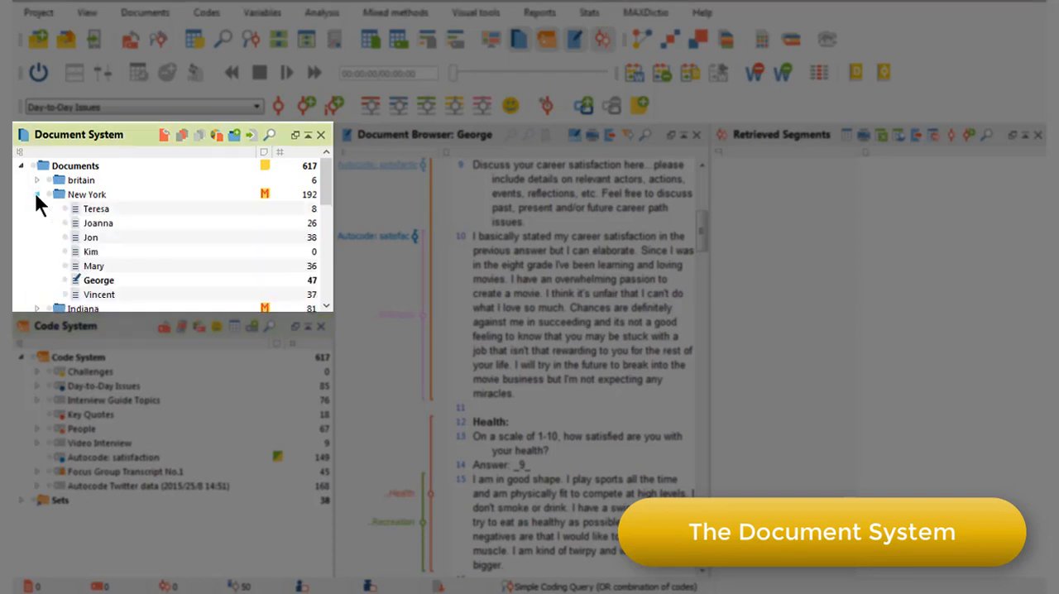
pyautogui.click(37, 195)
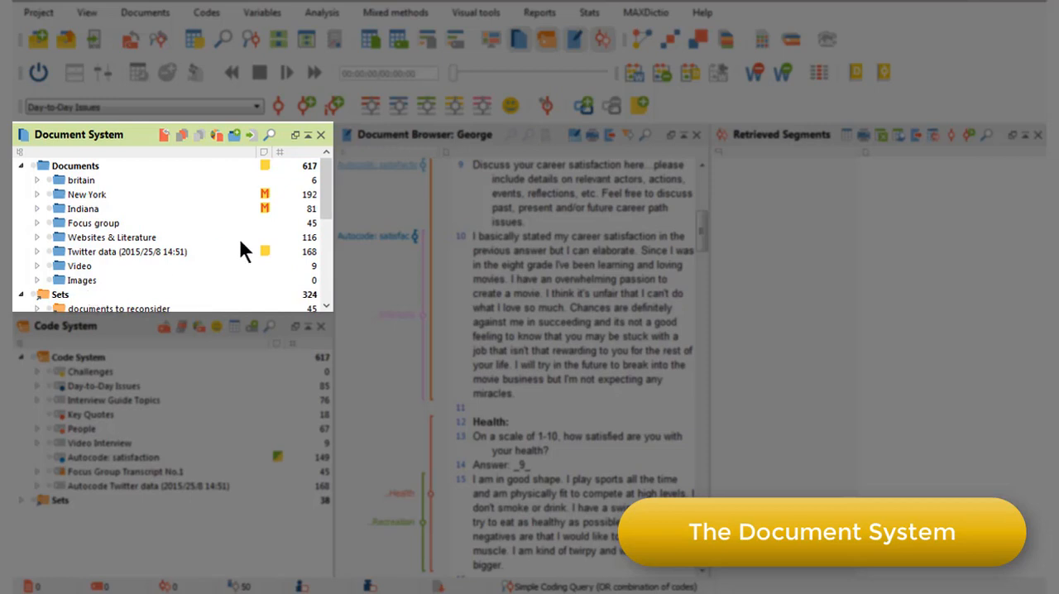
pyautogui.moveTo(40, 215)
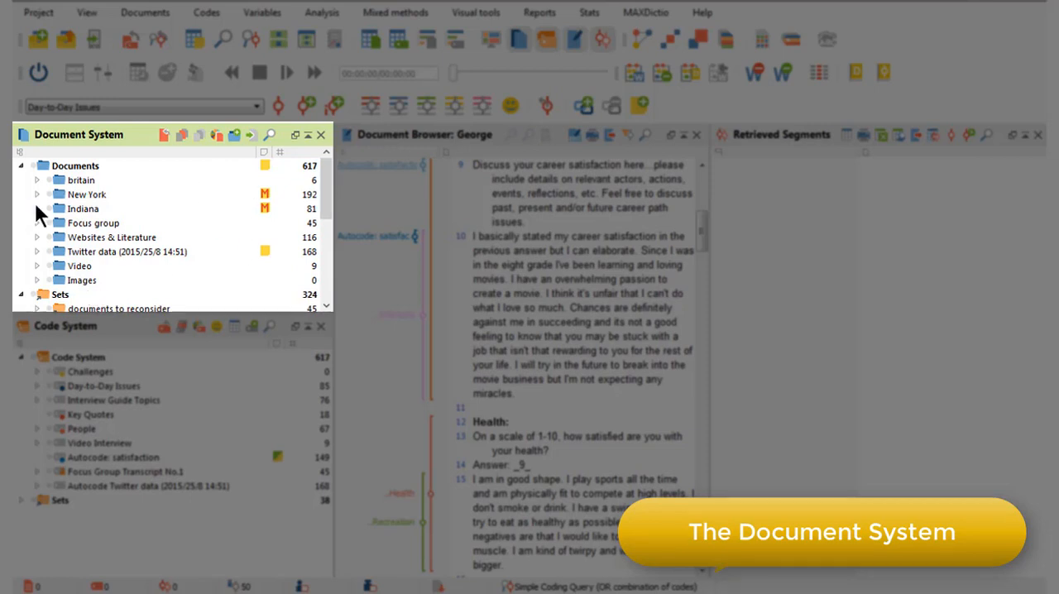
pyautogui.click(37, 209)
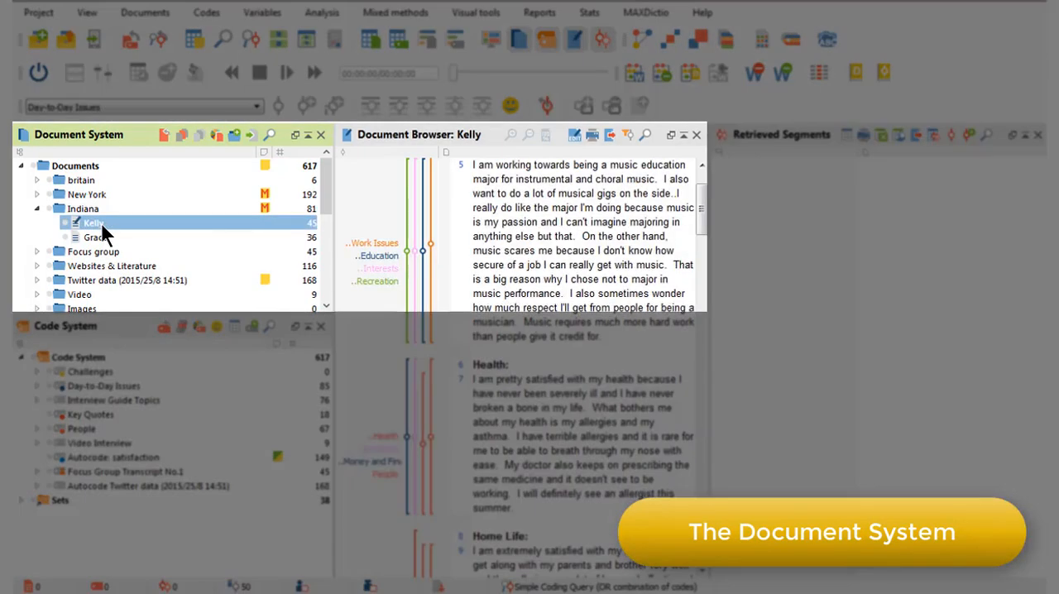
pyautogui.moveTo(542, 182)
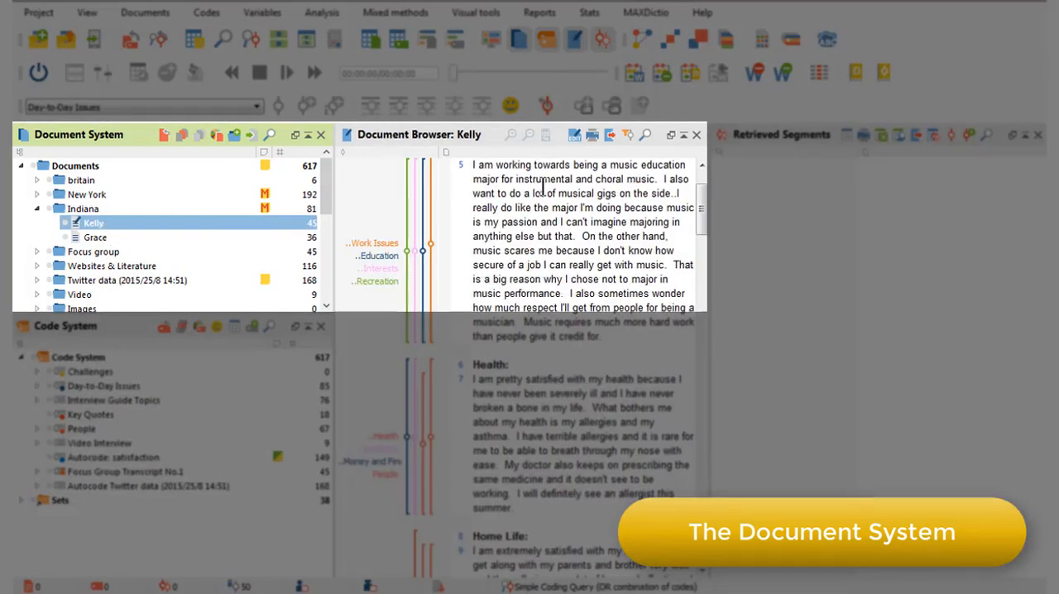
pyautogui.click(95, 238)
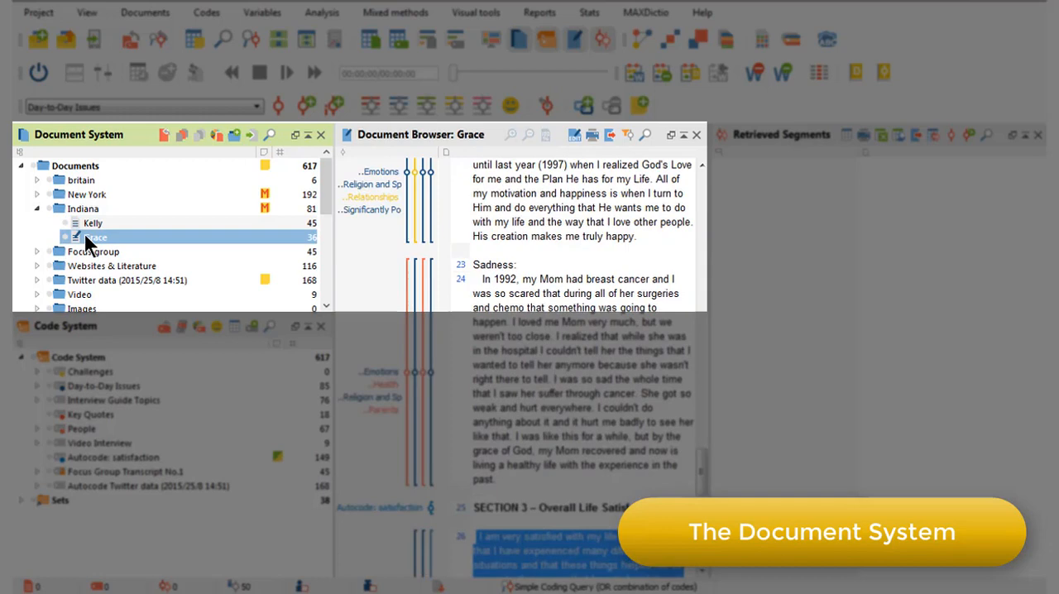
pyautogui.click(91, 222)
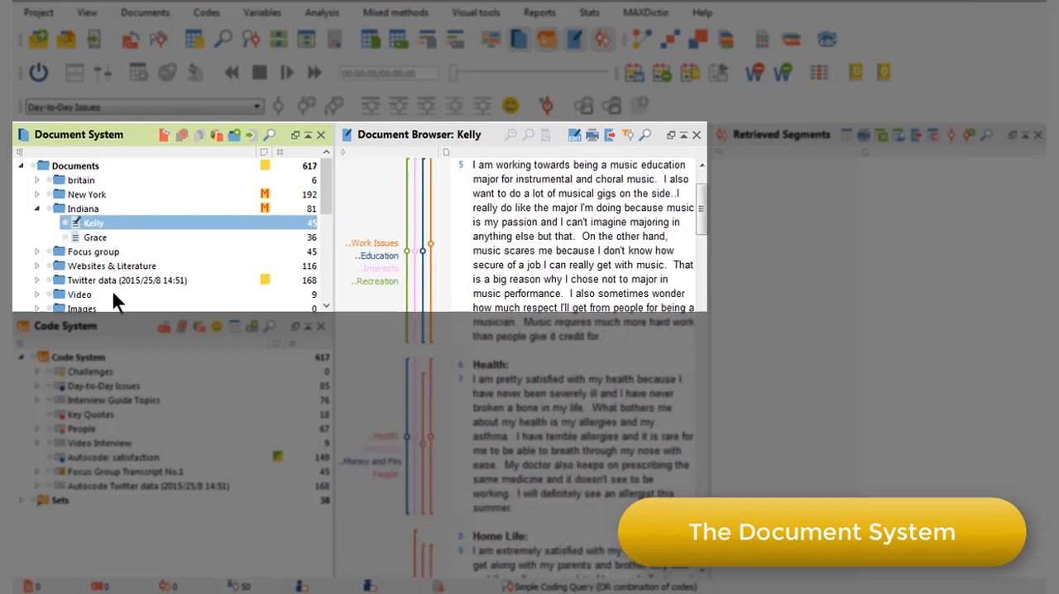
pyautogui.click(36, 209)
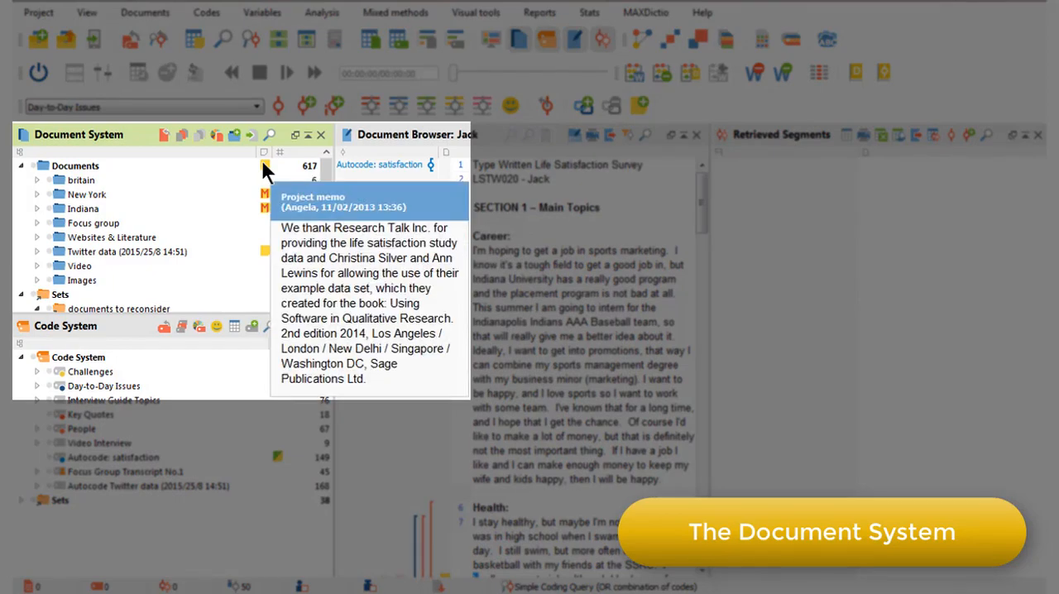
pyautogui.moveTo(264, 198)
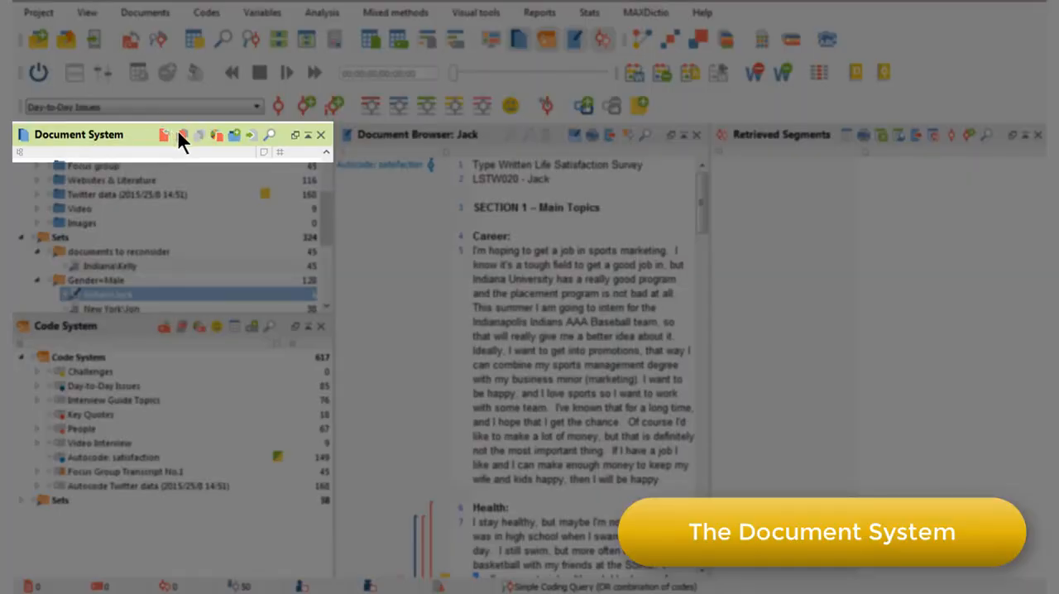
pyautogui.moveTo(269, 135)
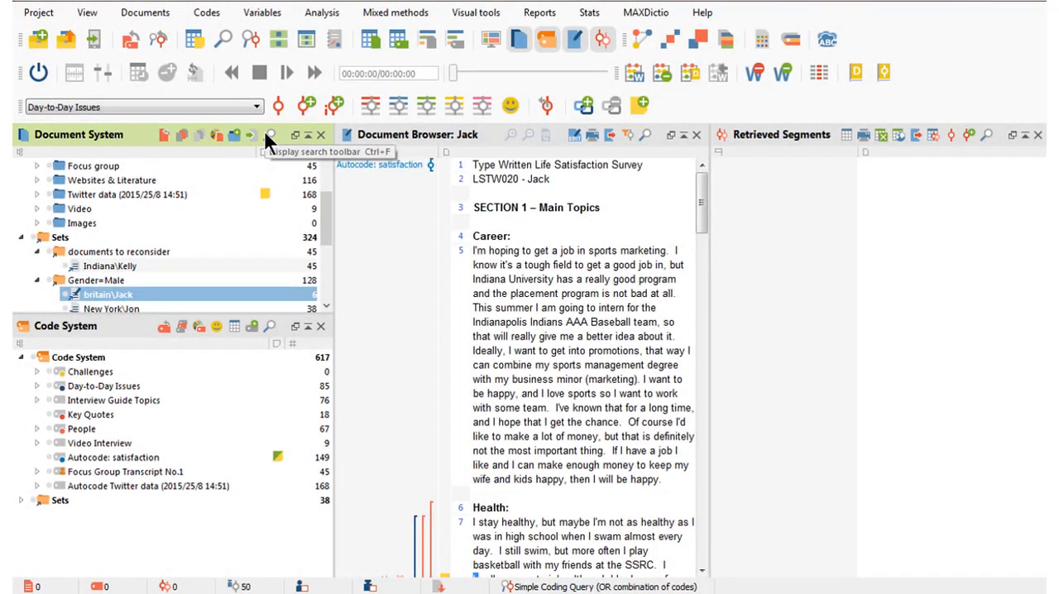
pyautogui.moveTo(198, 188)
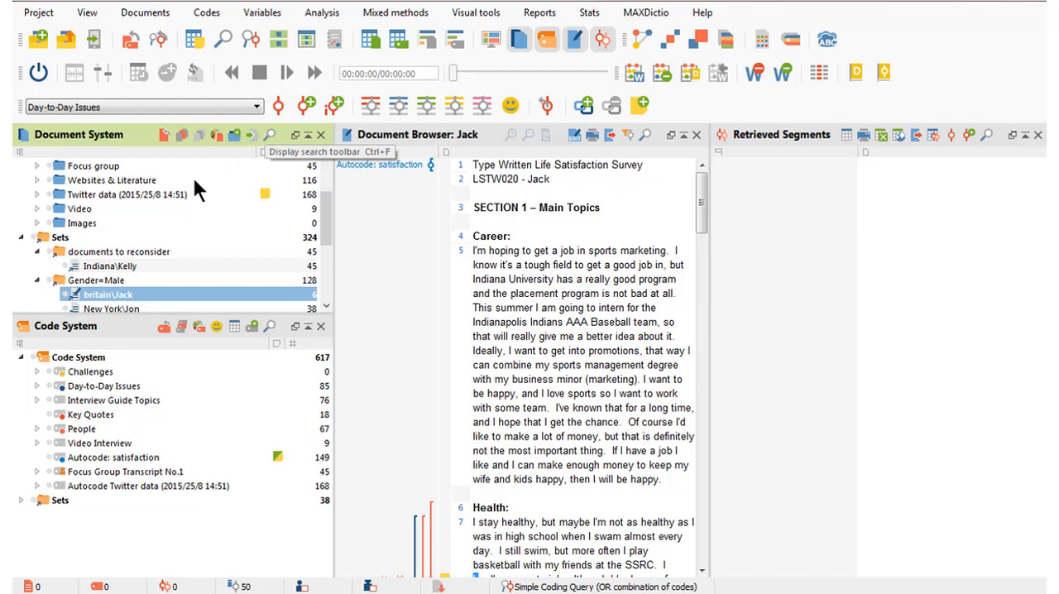
# Open Indiana\Kelly from the 'documents to reconsider' set in the Document Browser
pyautogui.doubleClick(107, 266)
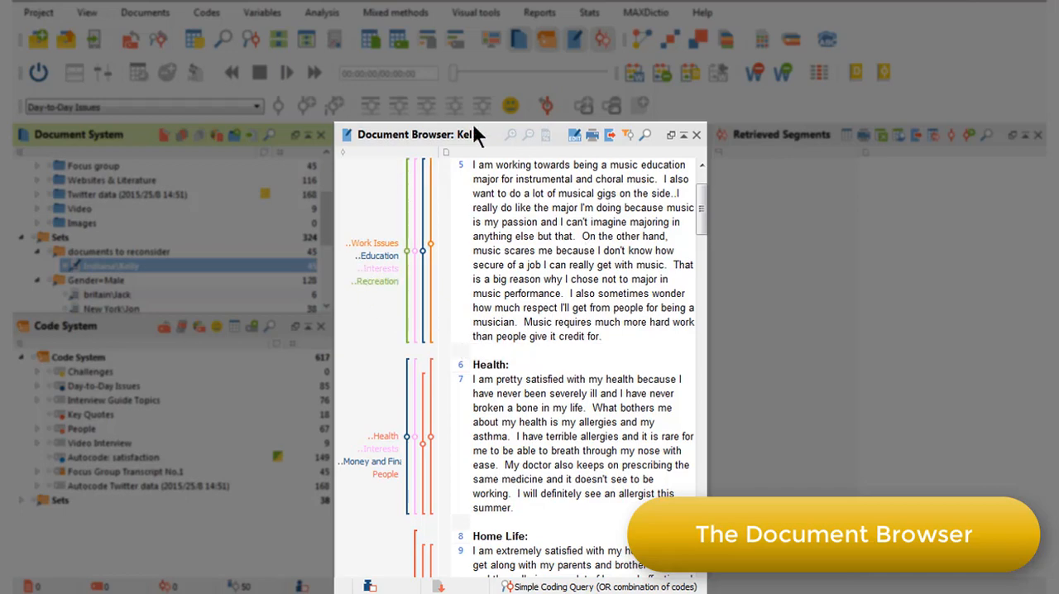
pyautogui.scroll(-3)
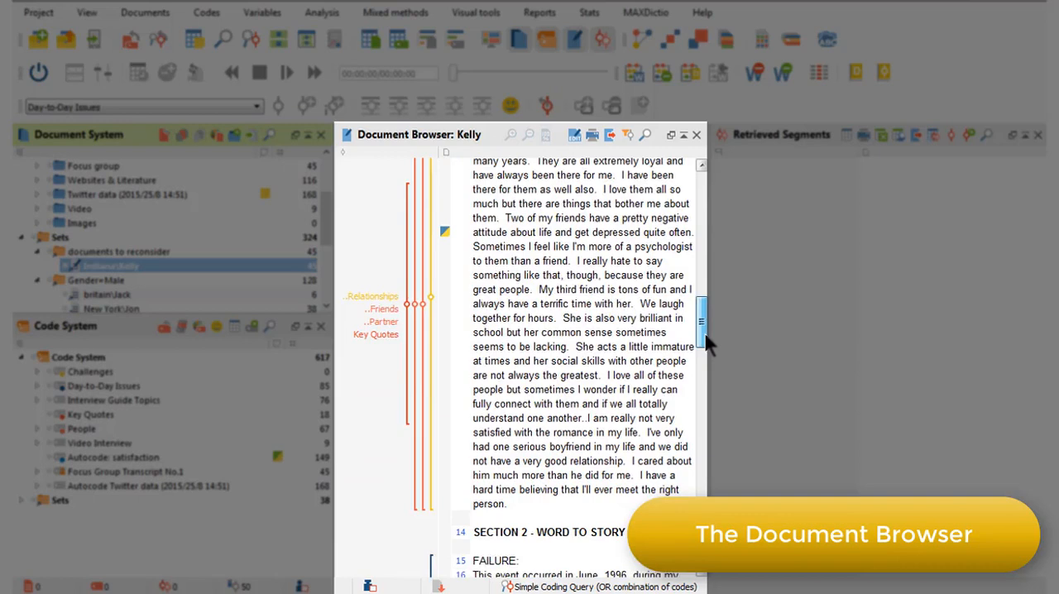
pyautogui.scroll(3)
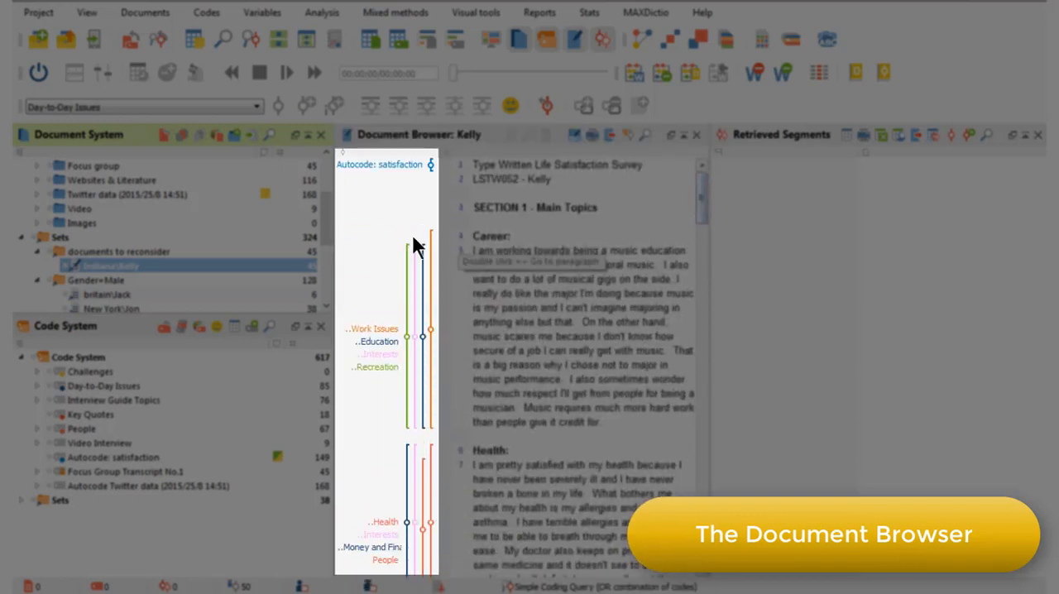
pyautogui.scroll(-3)
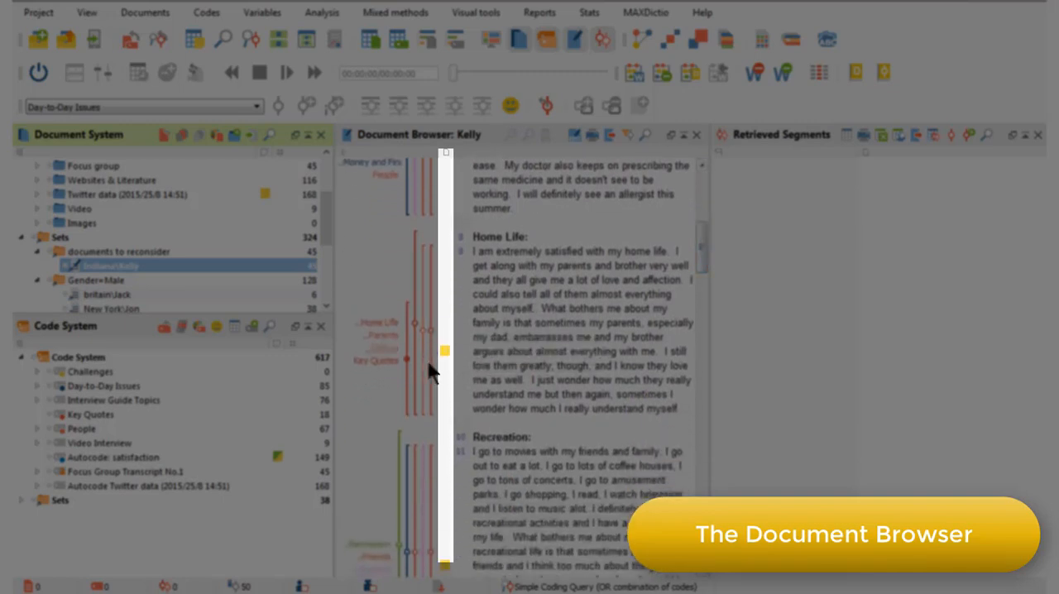
pyautogui.moveTo(546, 135)
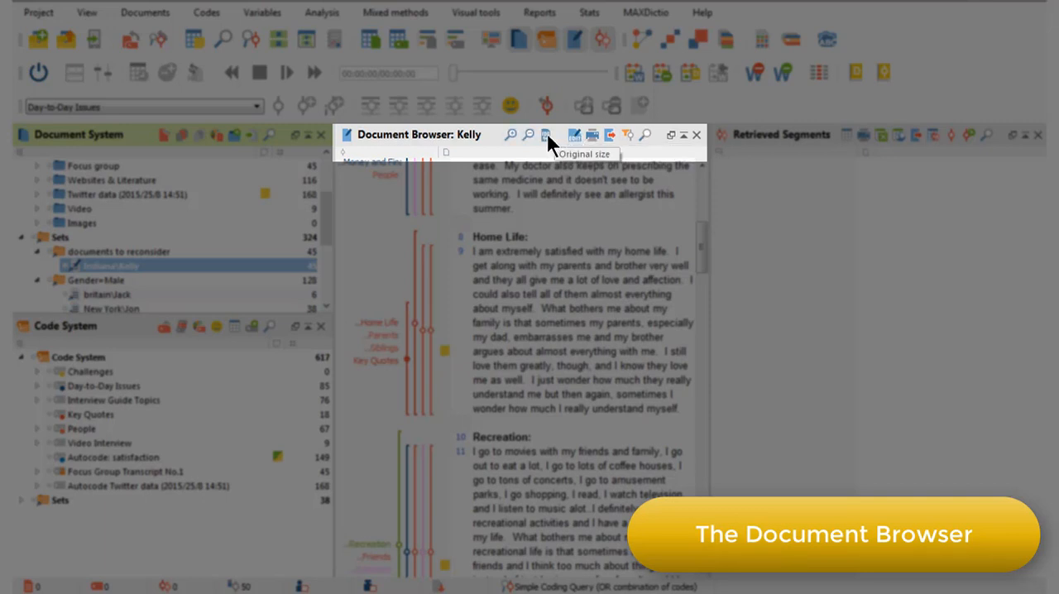
pyautogui.moveTo(528, 135)
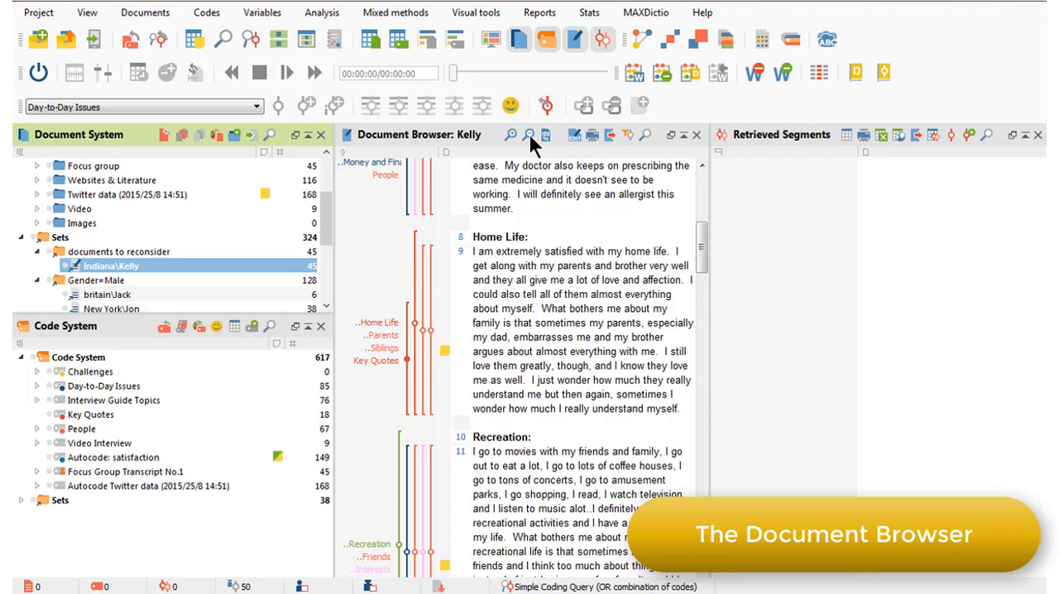
pyautogui.moveTo(197, 267)
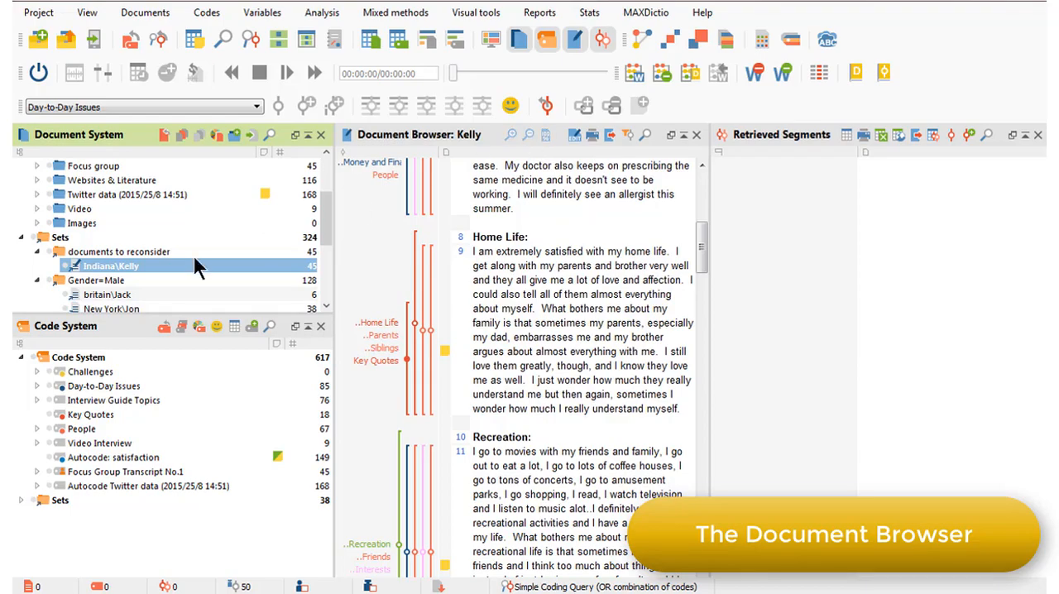
# Open Jack's document from the Gender=Male set in a new Document Browser tab
pyautogui.click(106, 295)
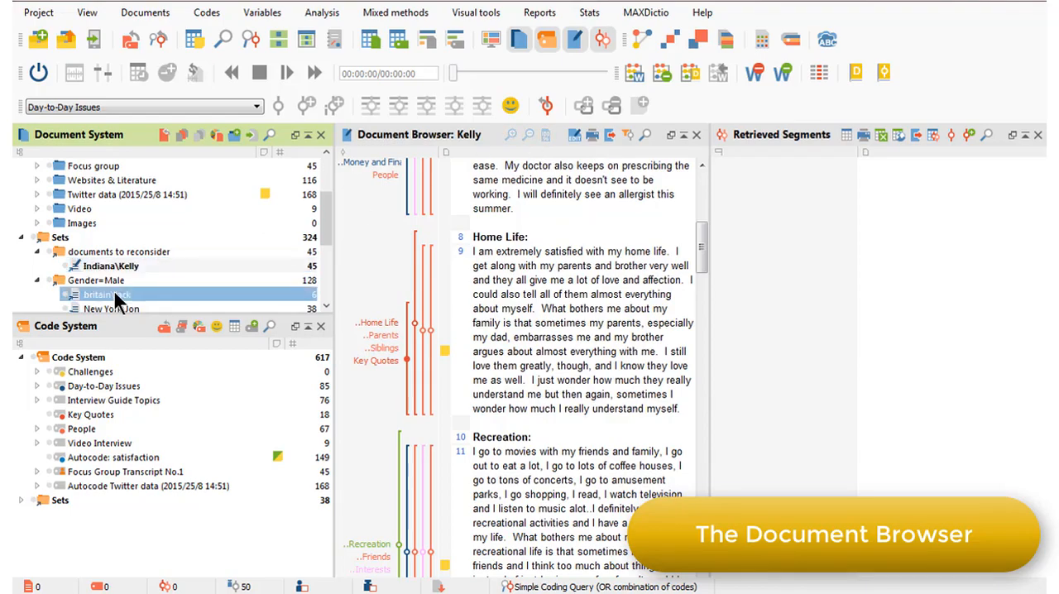
pyautogui.rightClick(97, 294)
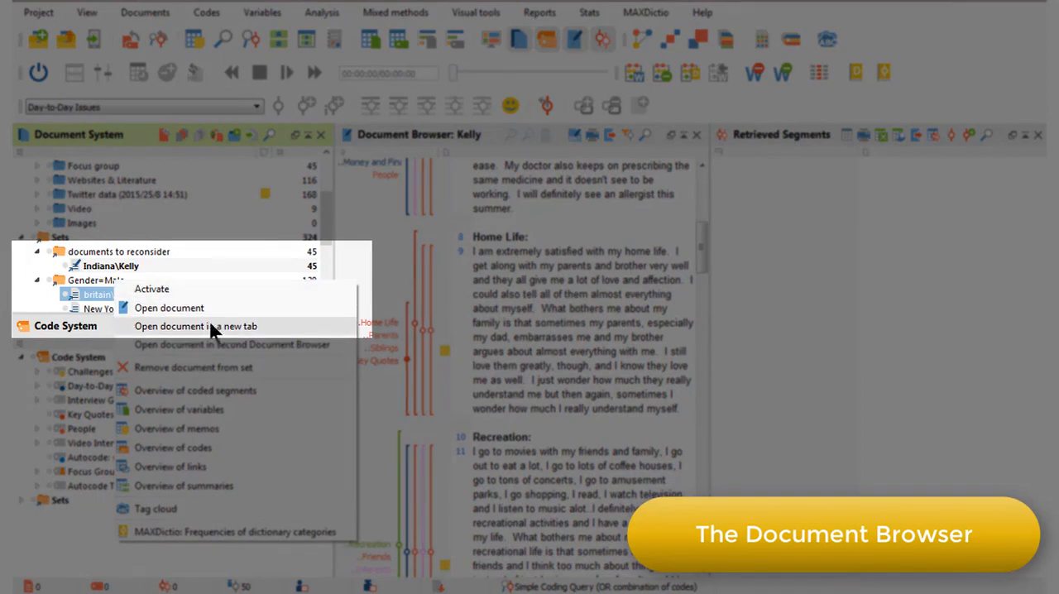
pyautogui.moveTo(207, 335)
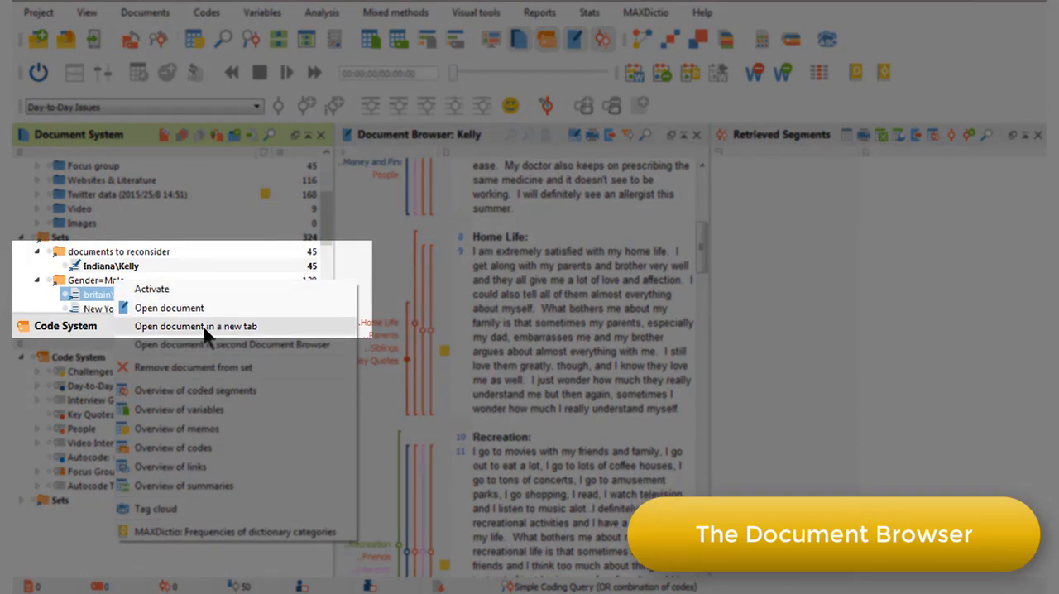
pyautogui.click(196, 326)
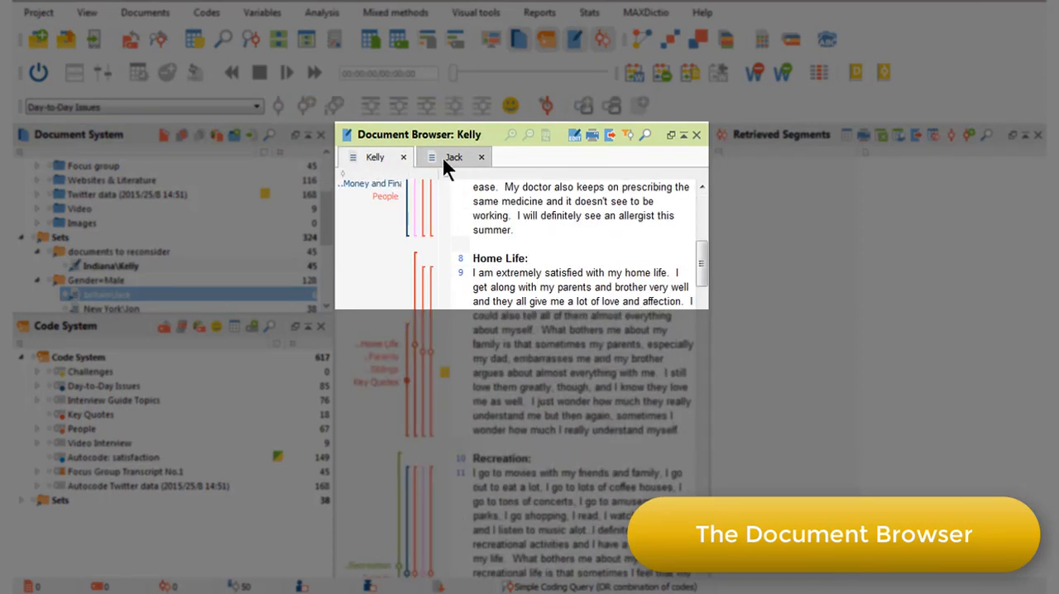
pyautogui.click(453, 156)
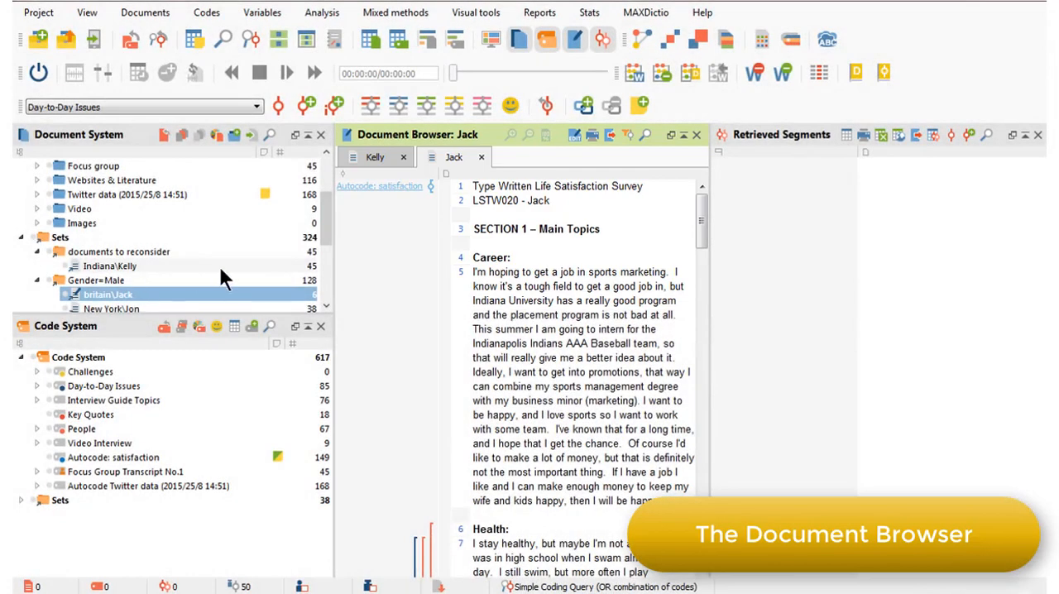
pyautogui.scroll(-3)
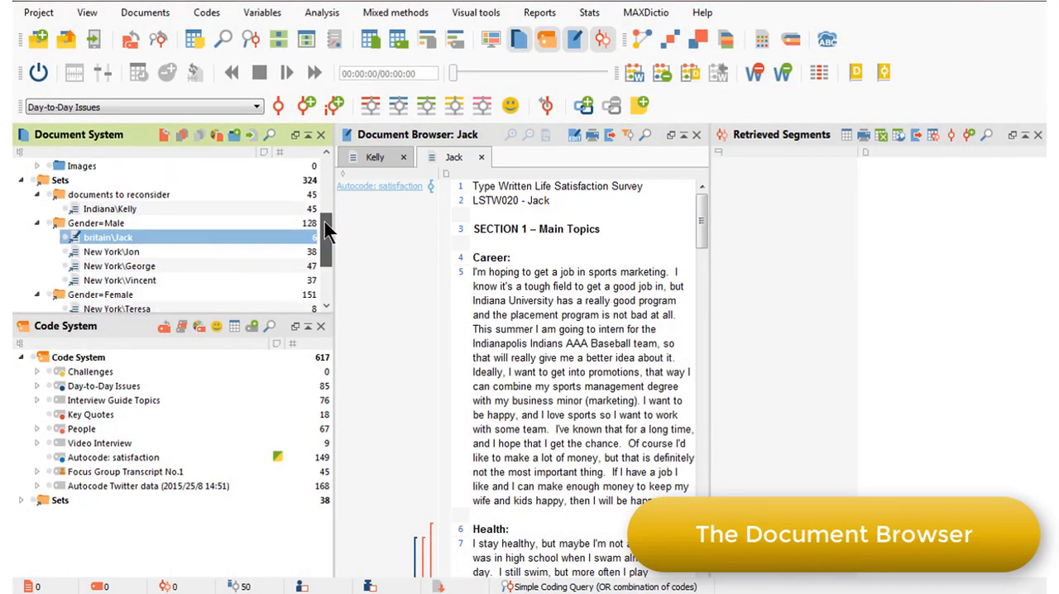
pyautogui.rightClick(101, 252)
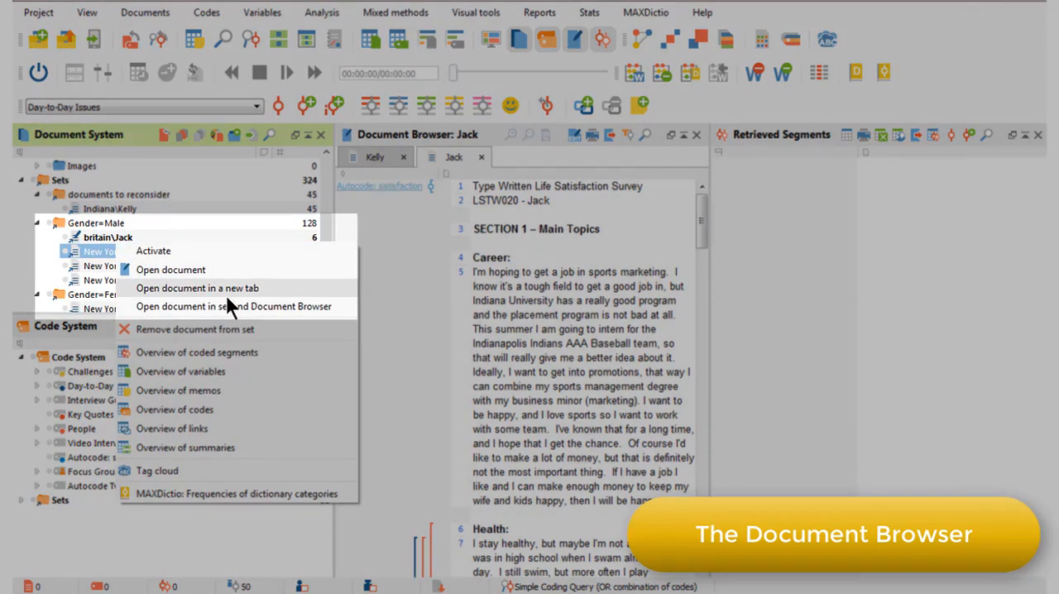
pyautogui.click(234, 307)
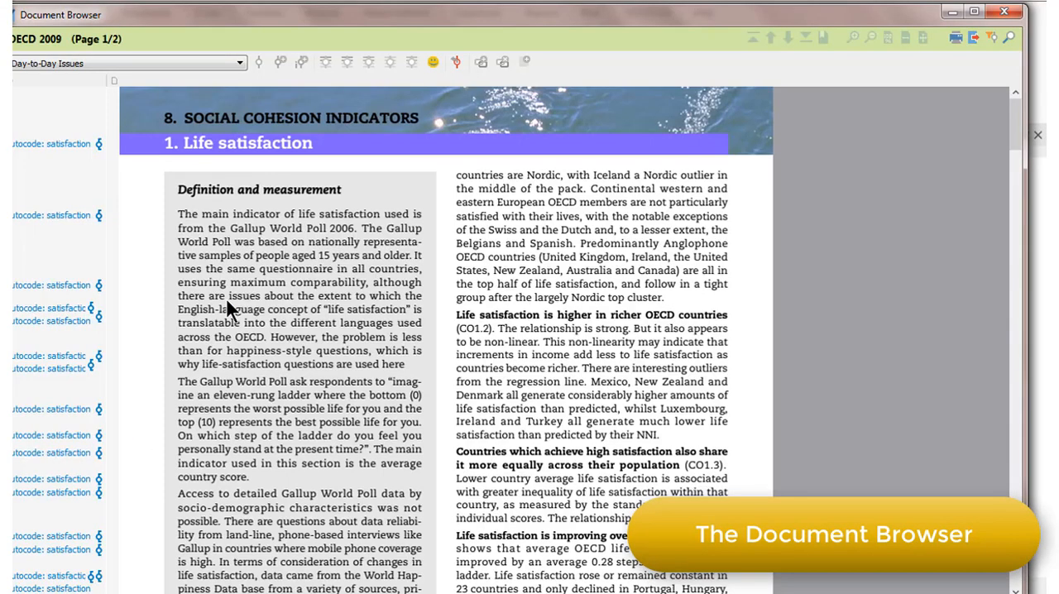
pyautogui.moveTo(863, 58)
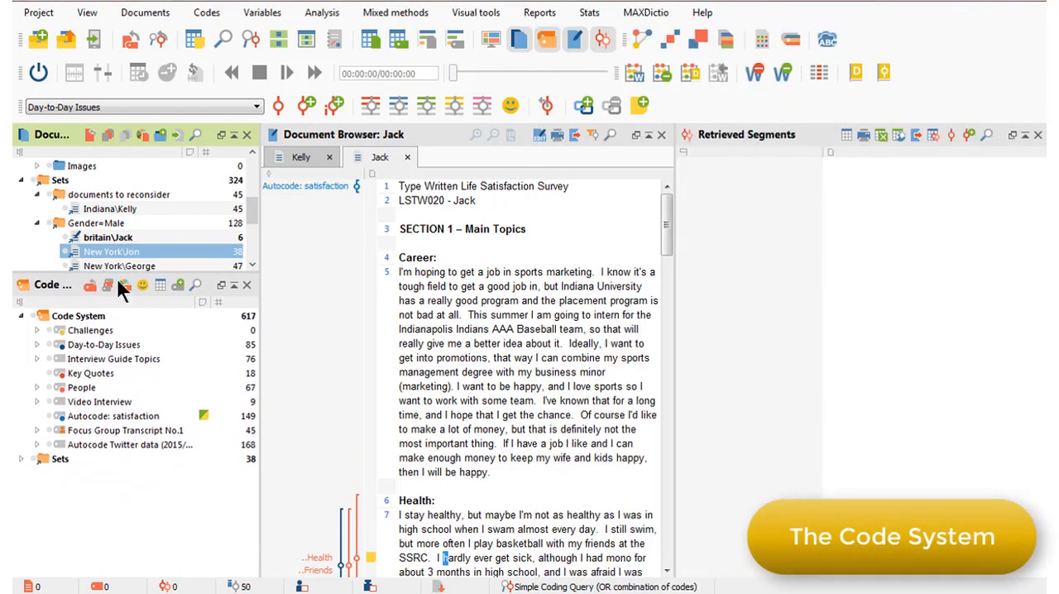
pyautogui.moveTo(261, 374)
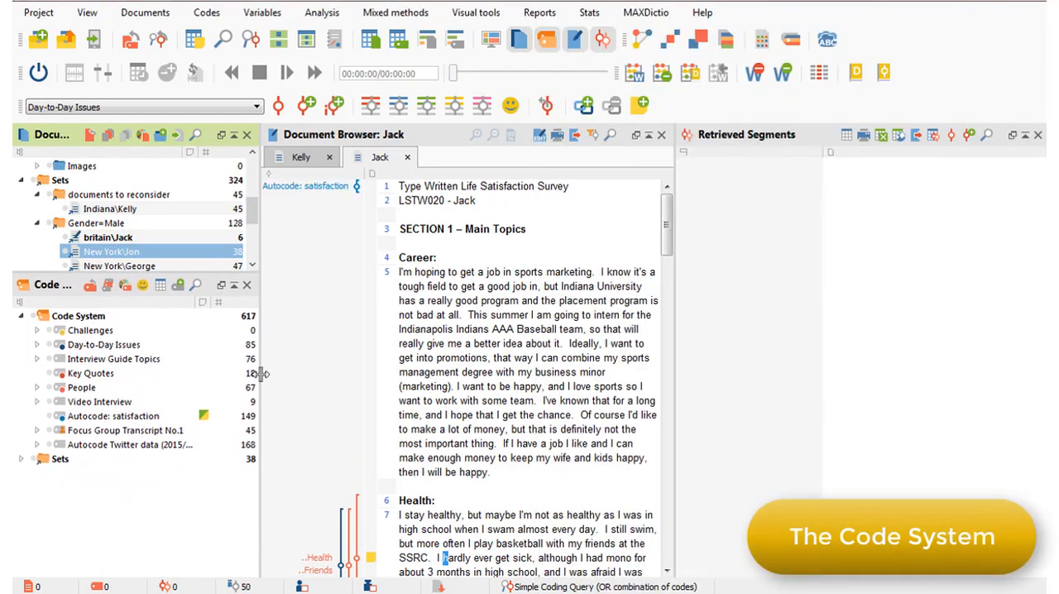
# Expand Challenges and Day-to-Day Issues, move Emotions under Challenges, and scroll the codes
pyautogui.click(37, 330)
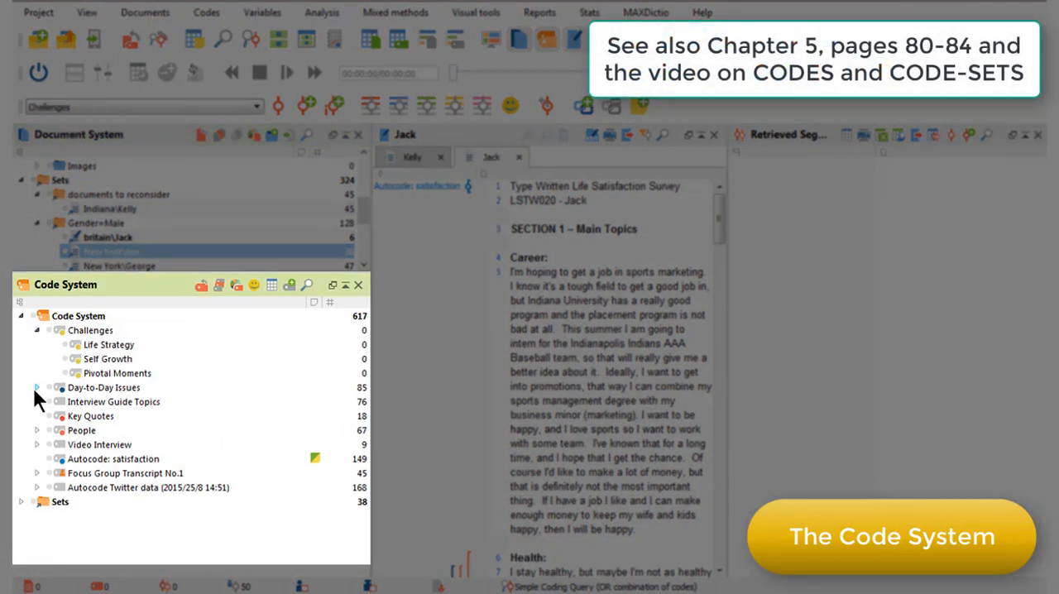
pyautogui.click(36, 387)
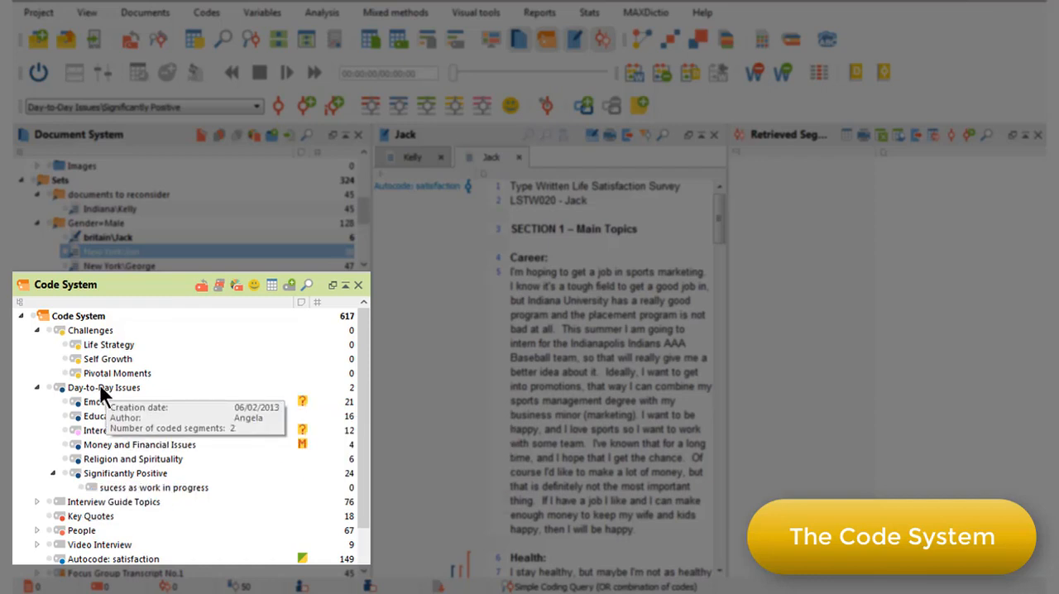
pyautogui.click(102, 401)
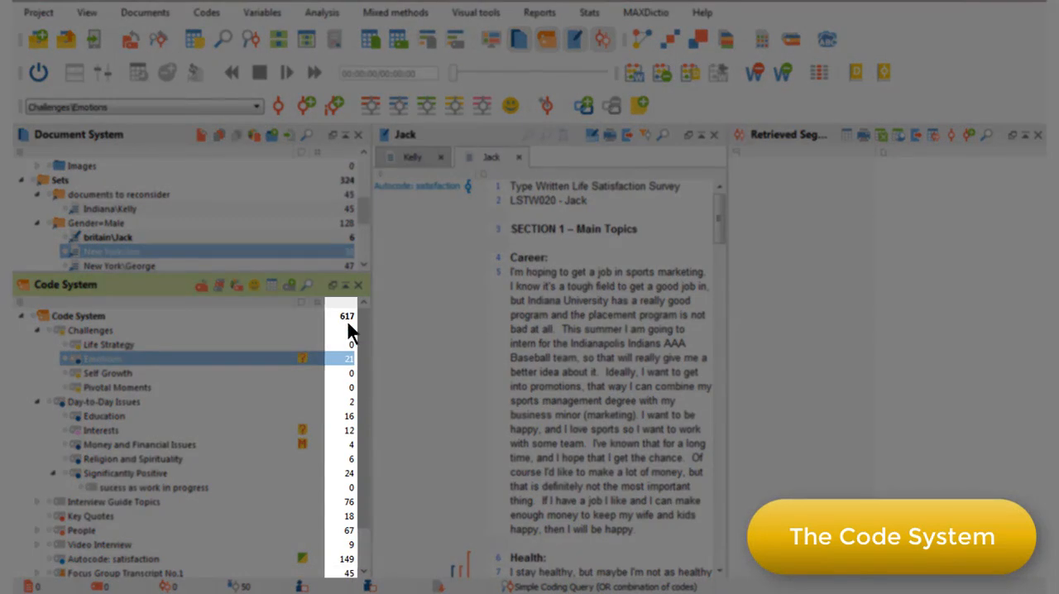
pyautogui.scroll(-3)
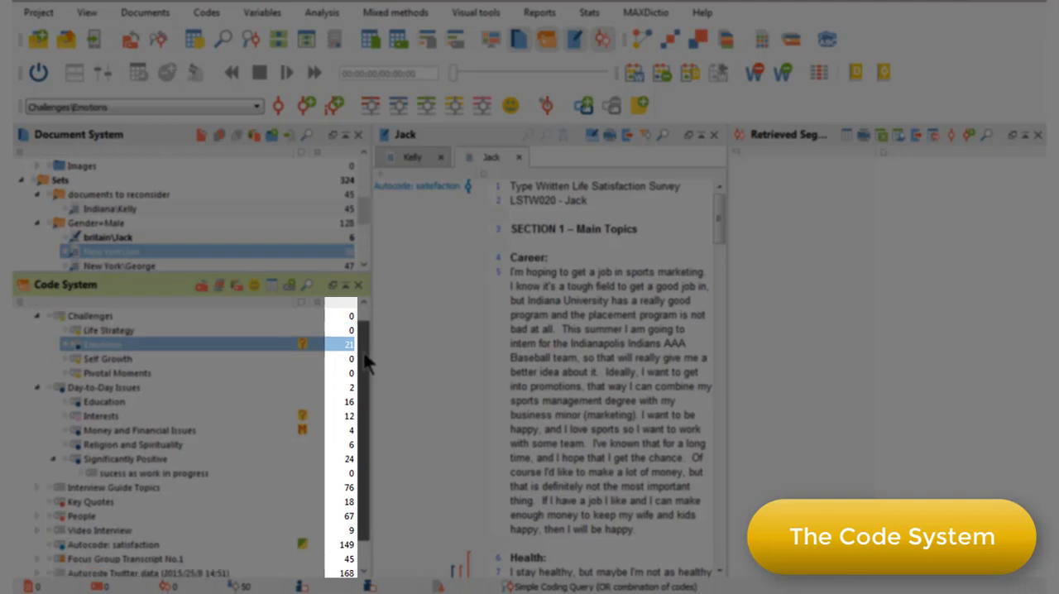
pyautogui.scroll(-3)
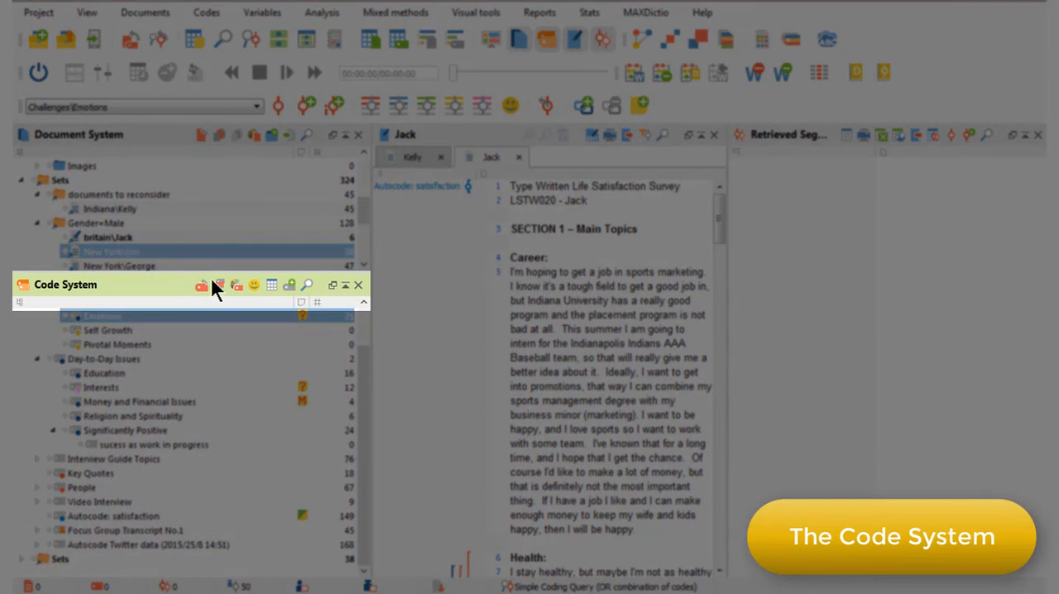
pyautogui.moveTo(220, 285)
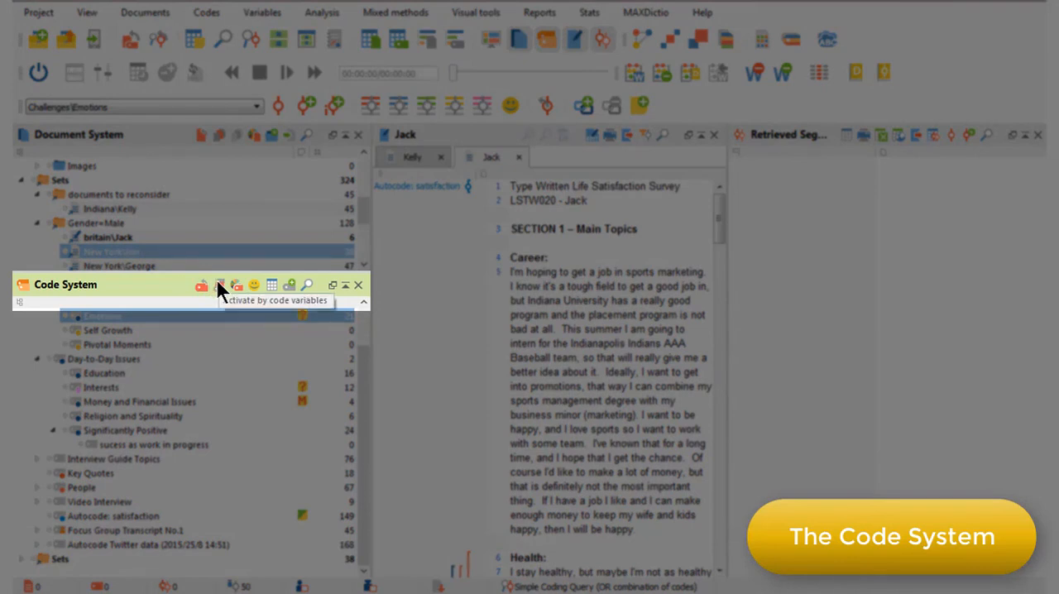
pyautogui.moveTo(254, 285)
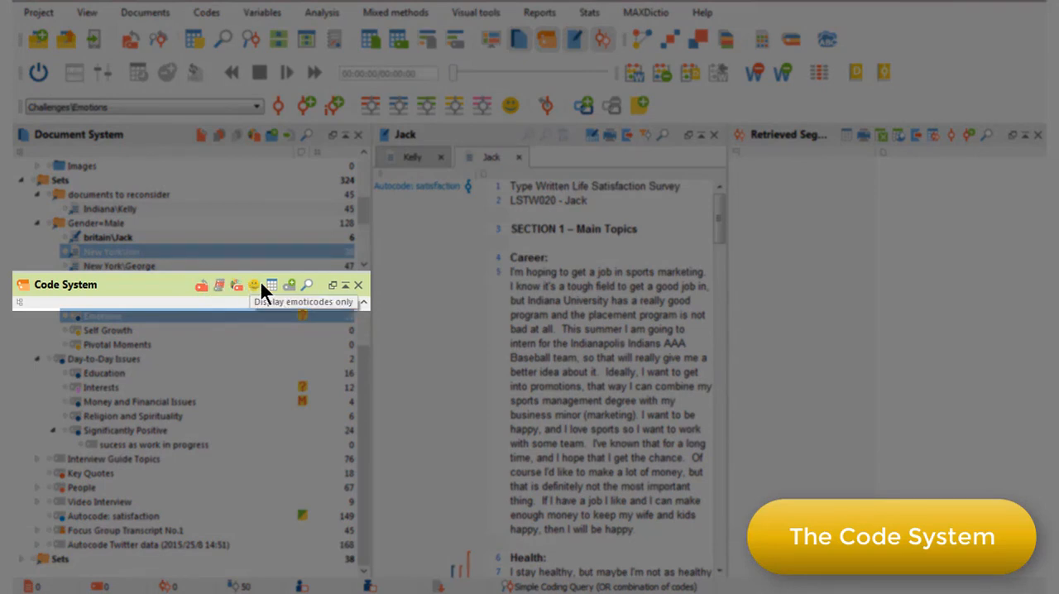
pyautogui.moveTo(271, 285)
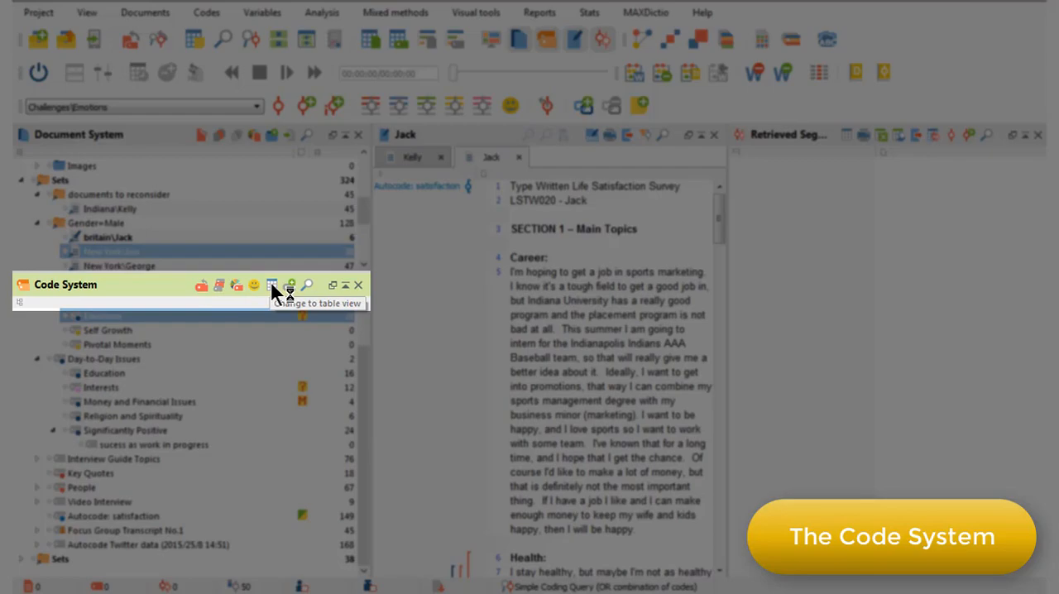
pyautogui.click(273, 285)
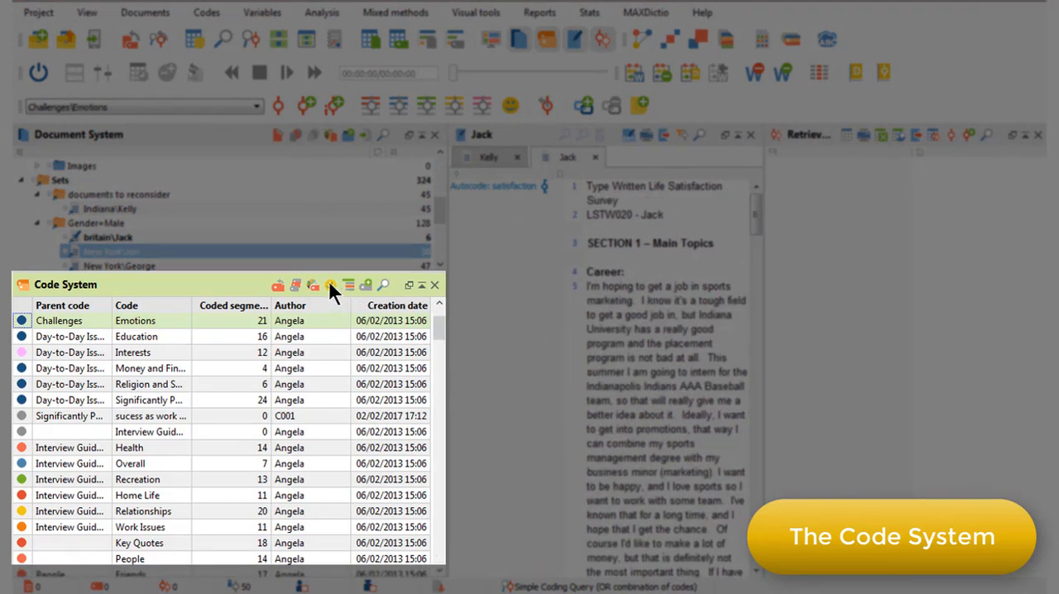
pyautogui.click(330, 285)
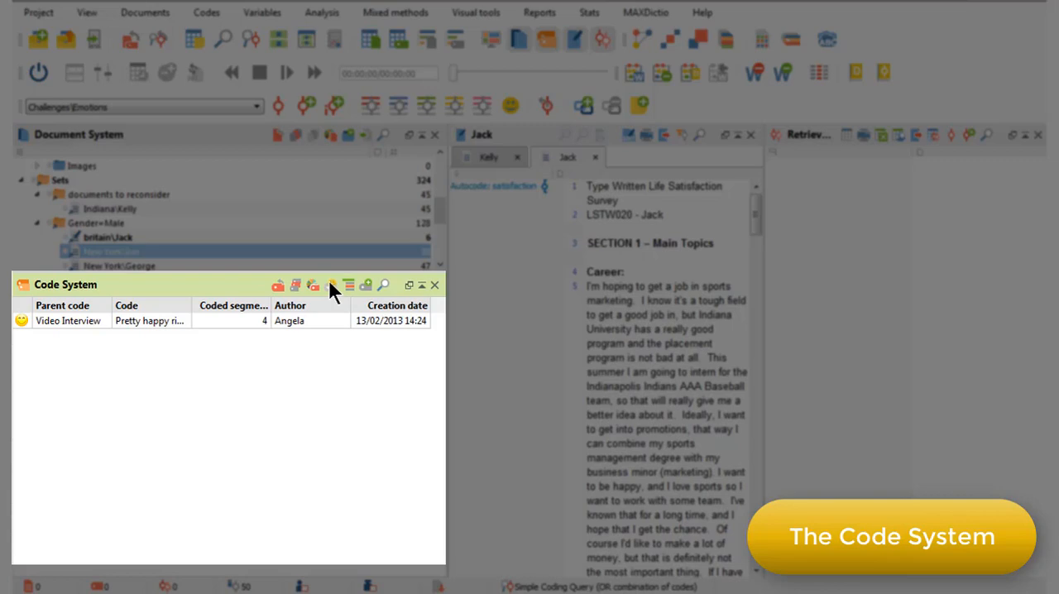
pyautogui.click(347, 284)
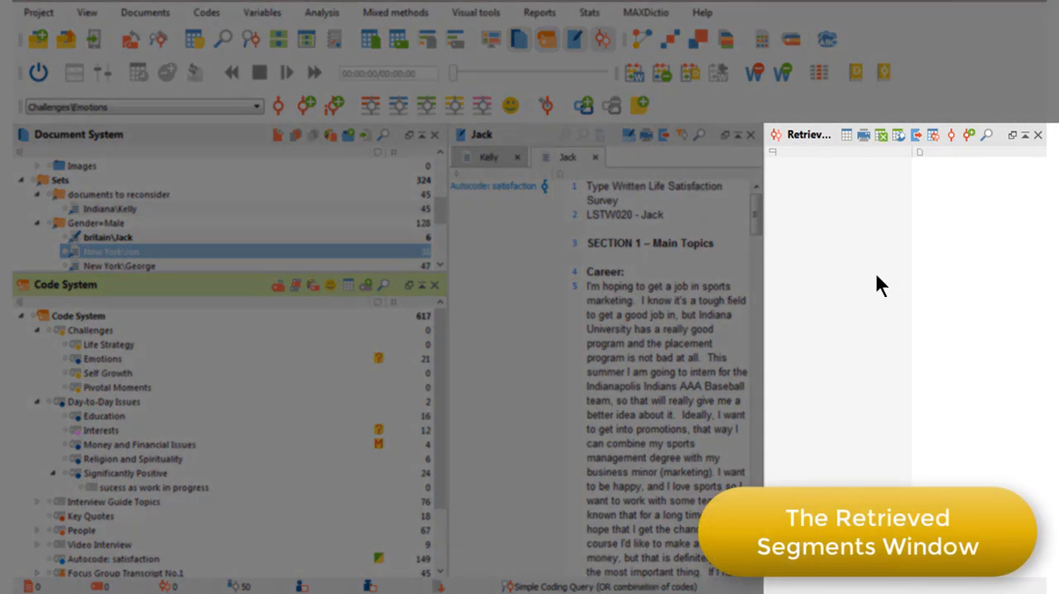
pyautogui.moveTo(856, 238)
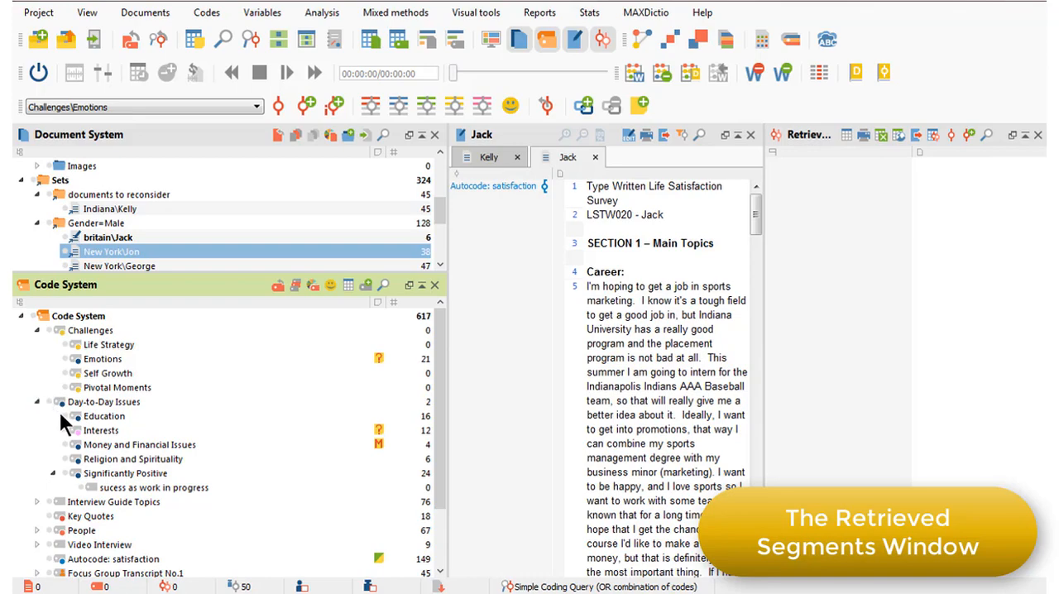
pyautogui.moveTo(103, 416)
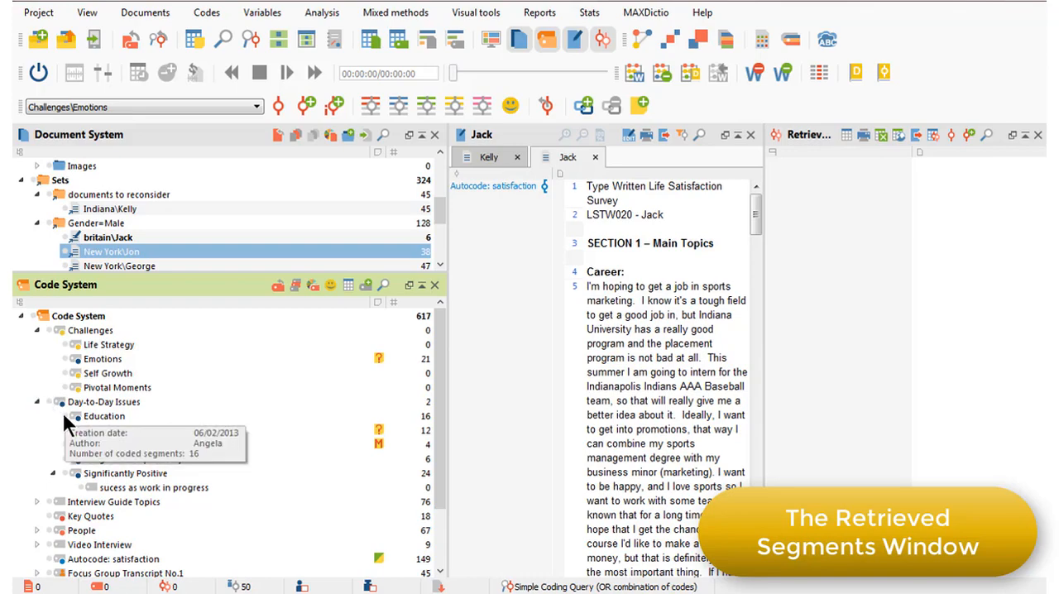
# Activate the Day-to-Day Issues > Education code to retrieve its segments
pyautogui.click(64, 417)
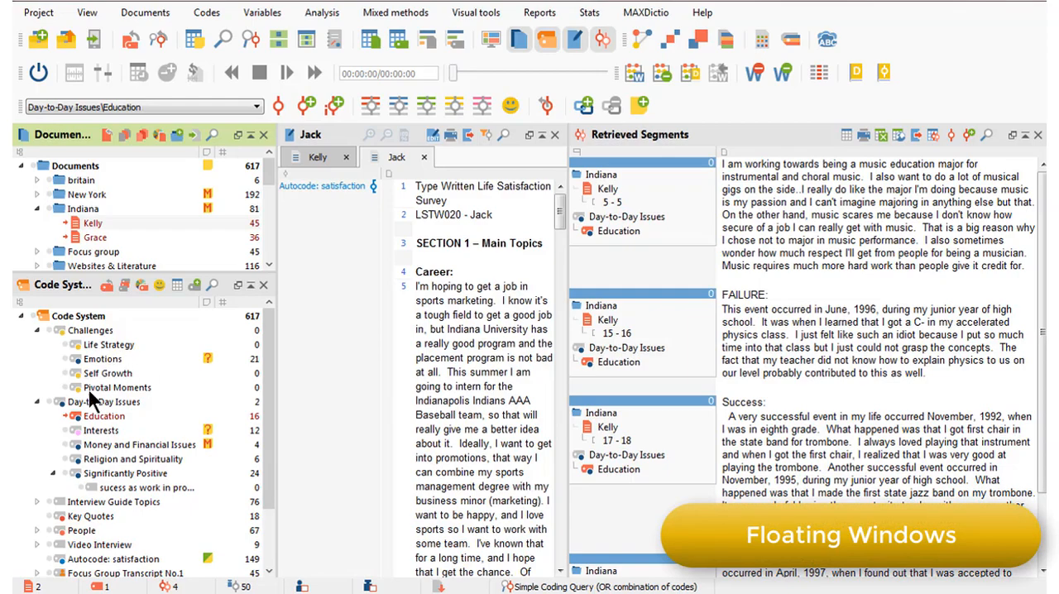
pyautogui.moveTo(103, 415)
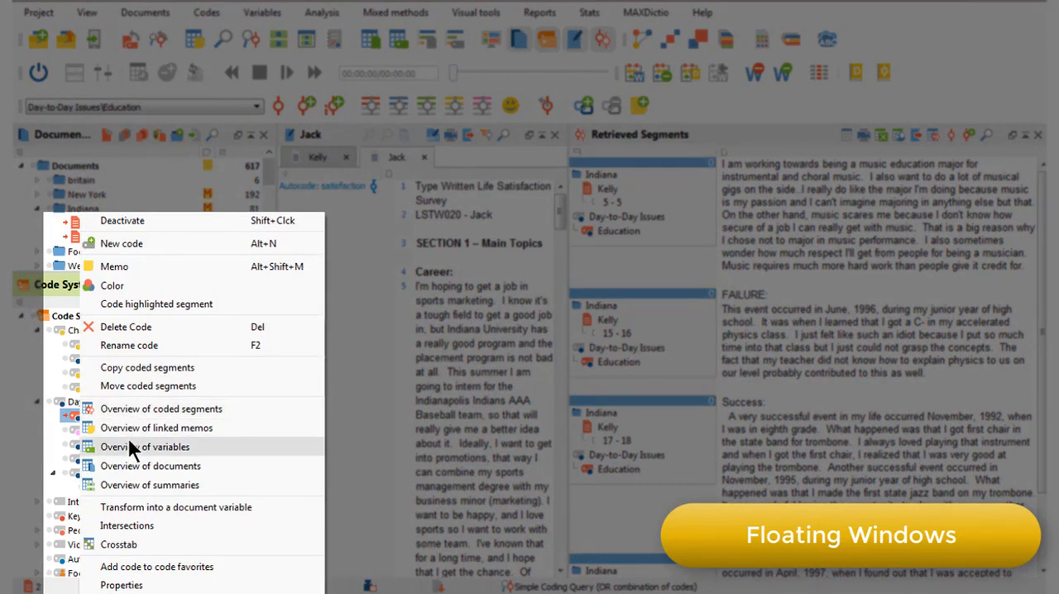
pyautogui.moveTo(128, 412)
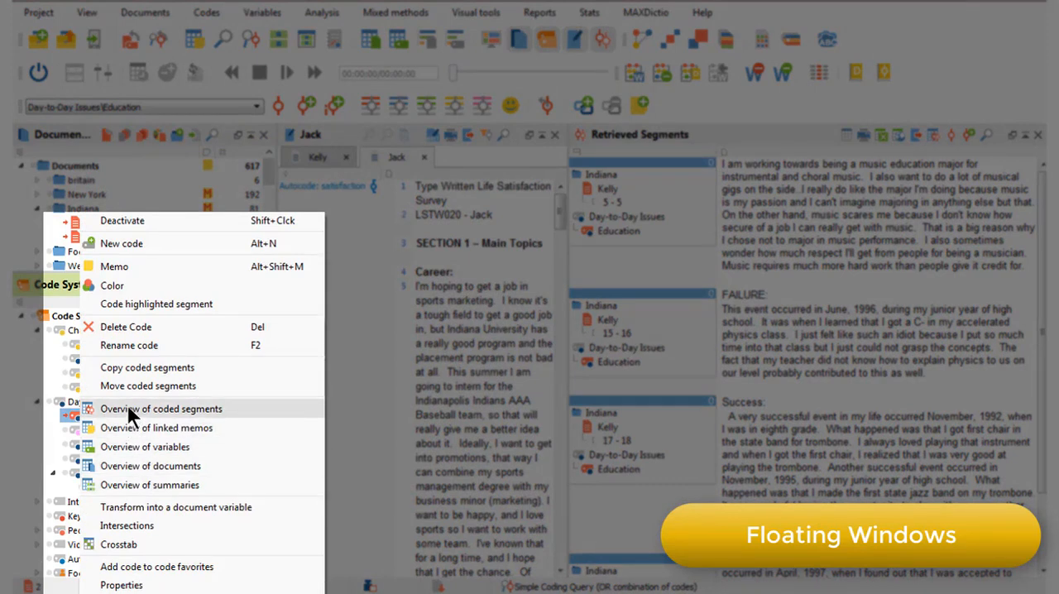
# Browse the floating Education segments table for George's, Joanna's and Jon's passages, then close it
pyautogui.click(160, 408)
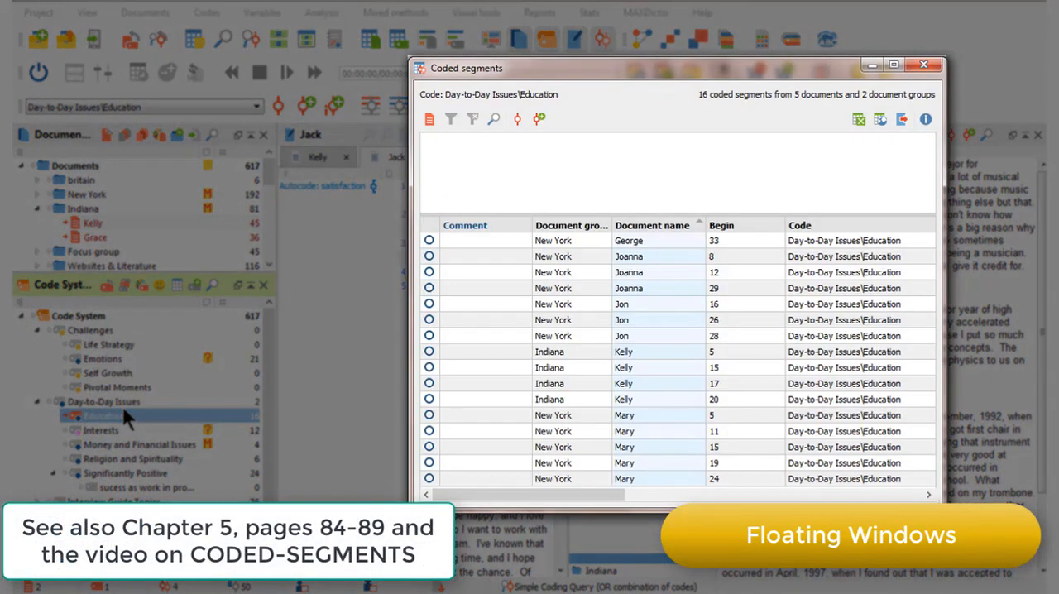
pyautogui.moveTo(782, 104)
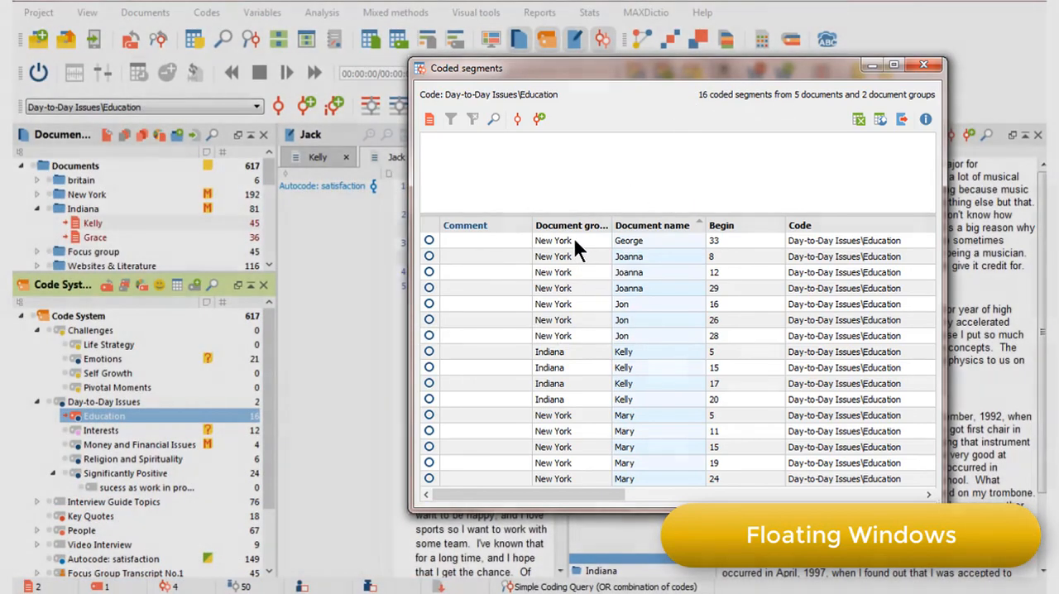
pyautogui.click(553, 240)
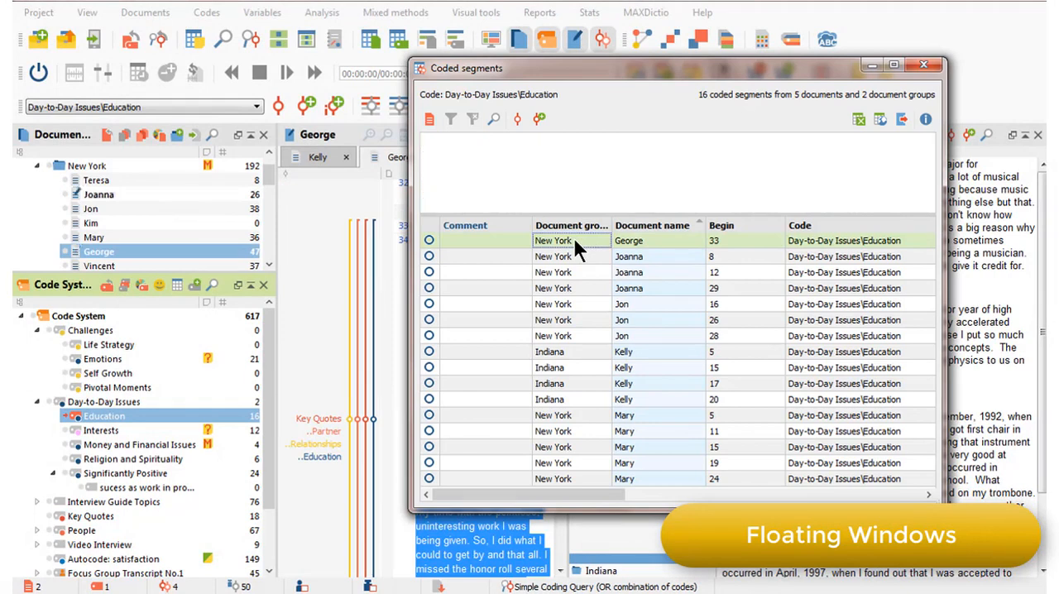
pyautogui.click(629, 272)
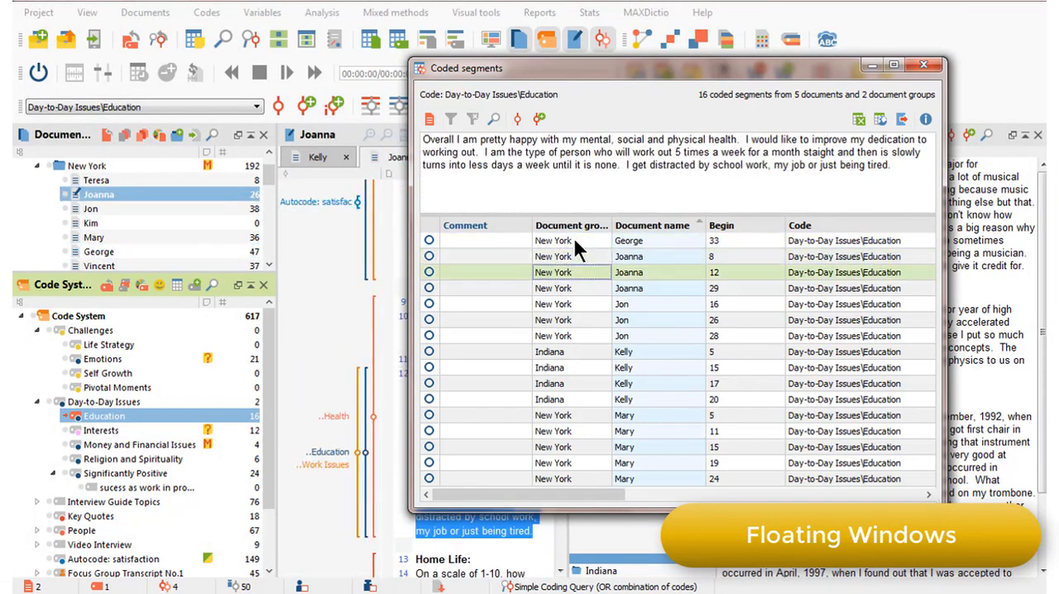
pyautogui.click(629, 288)
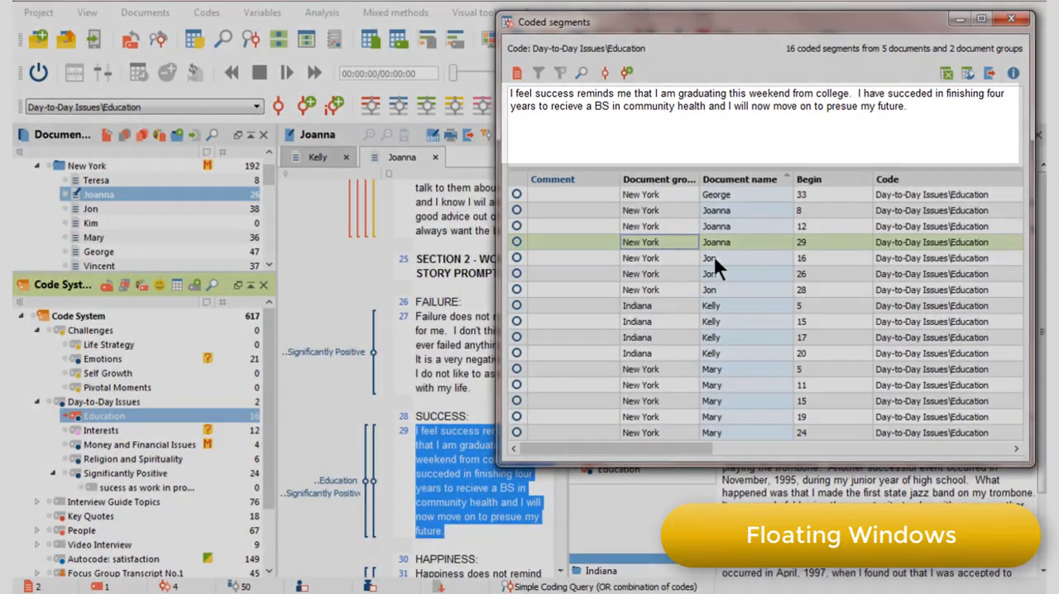
pyautogui.click(708, 257)
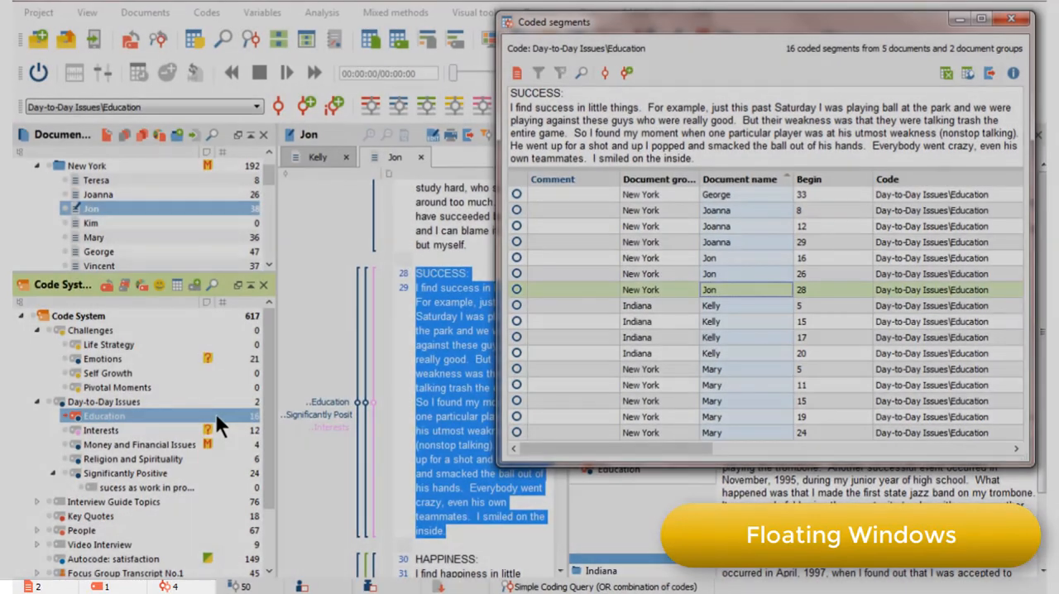
pyautogui.moveTo(1011, 18)
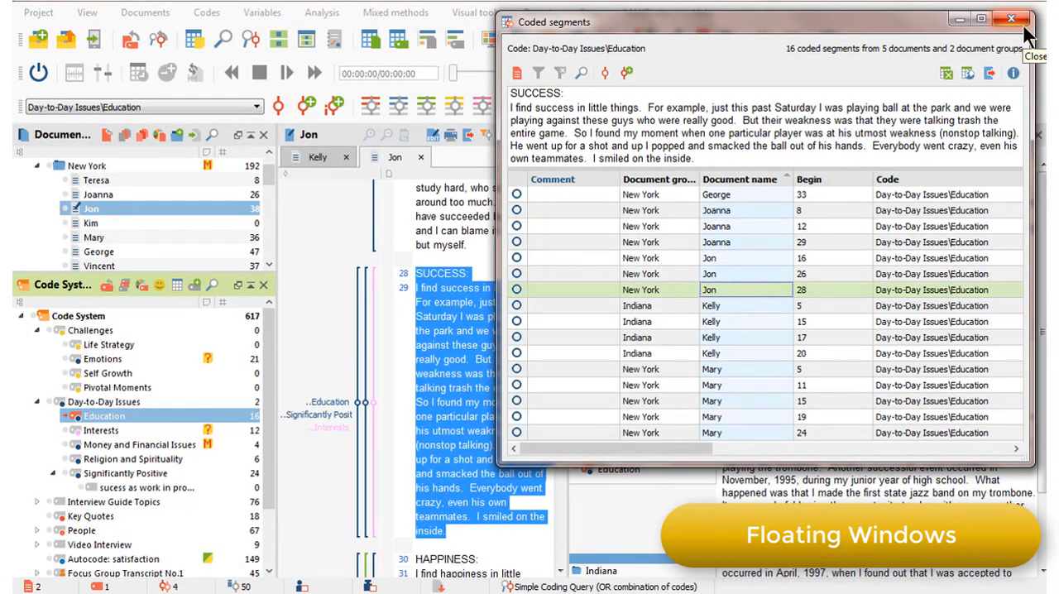
pyautogui.click(1010, 18)
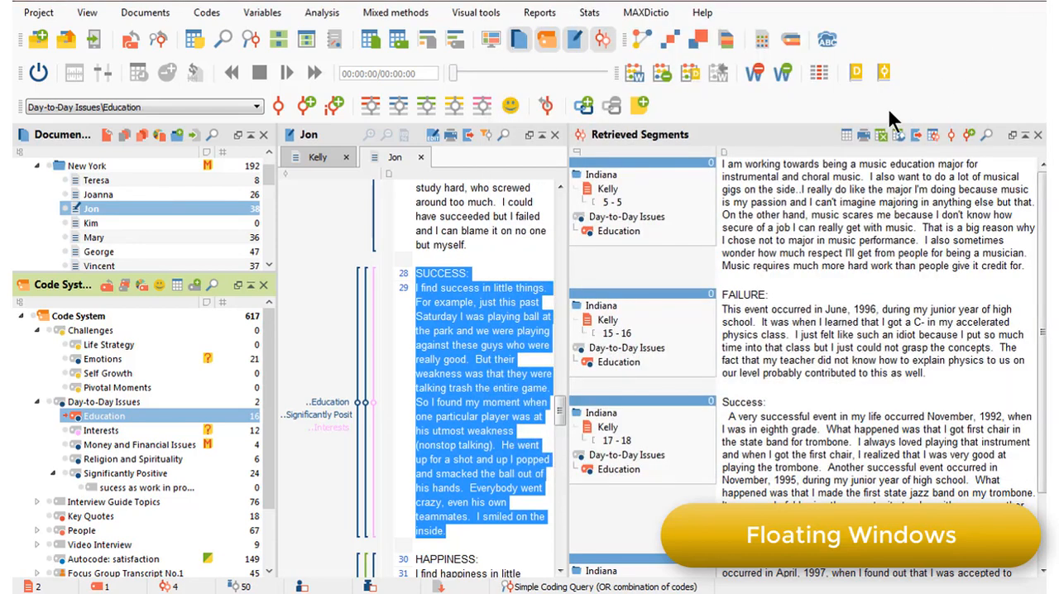
pyautogui.moveTo(648, 23)
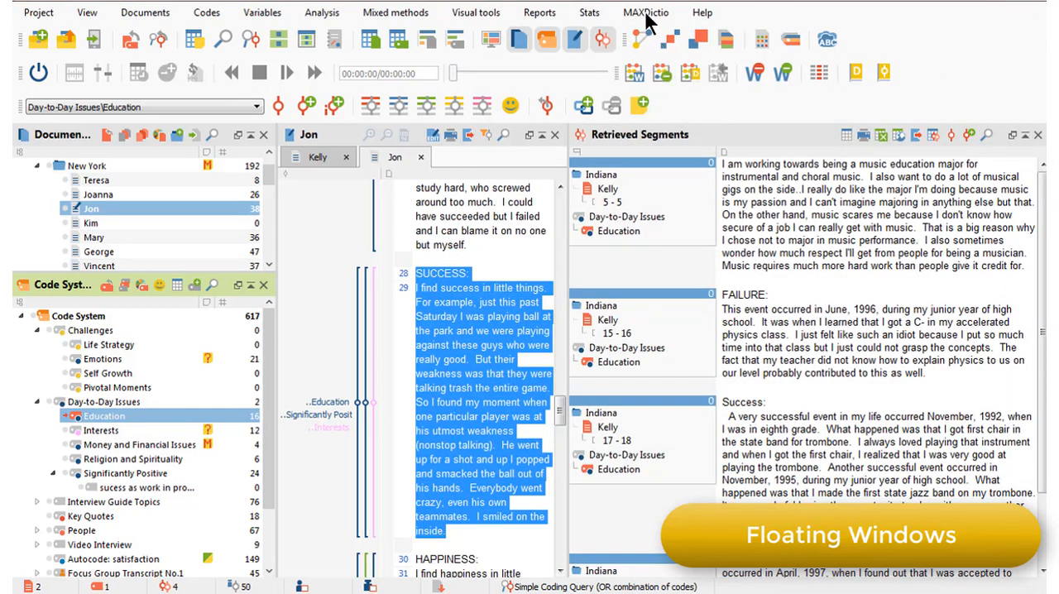
pyautogui.click(645, 11)
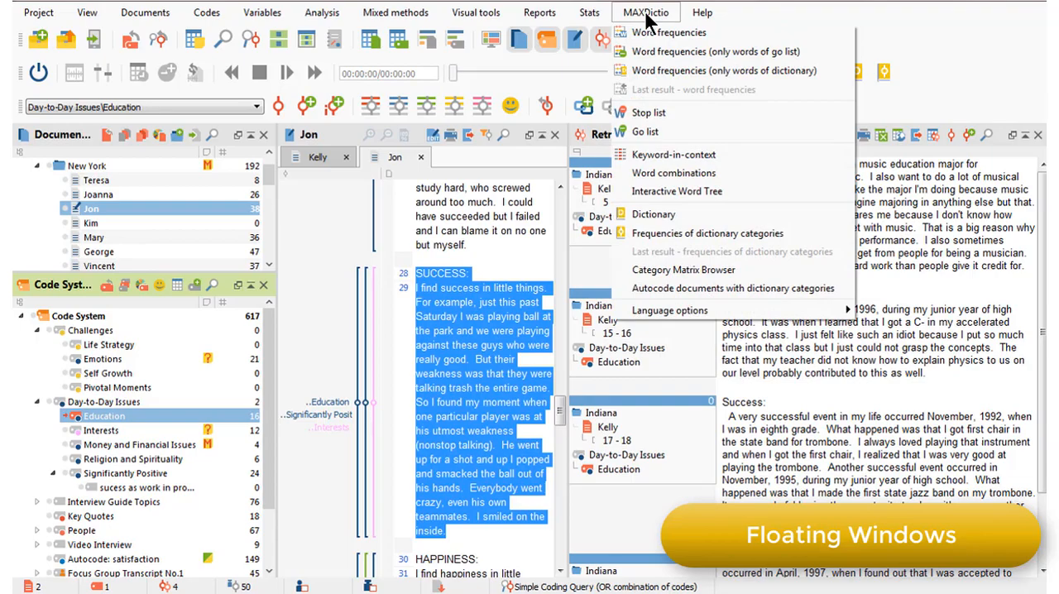
pyautogui.click(673, 154)
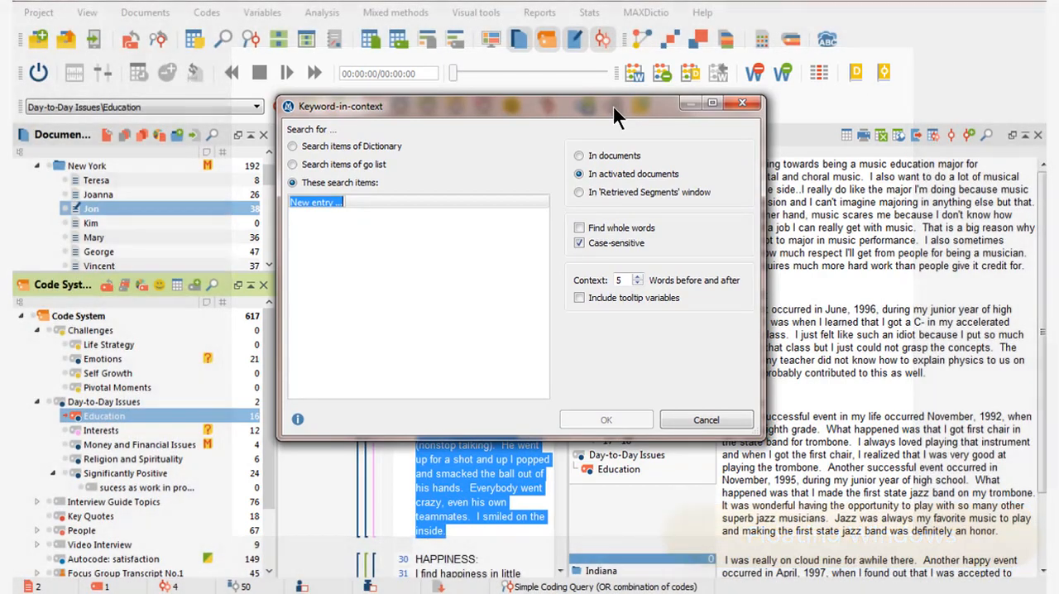
pyautogui.moveTo(742, 103)
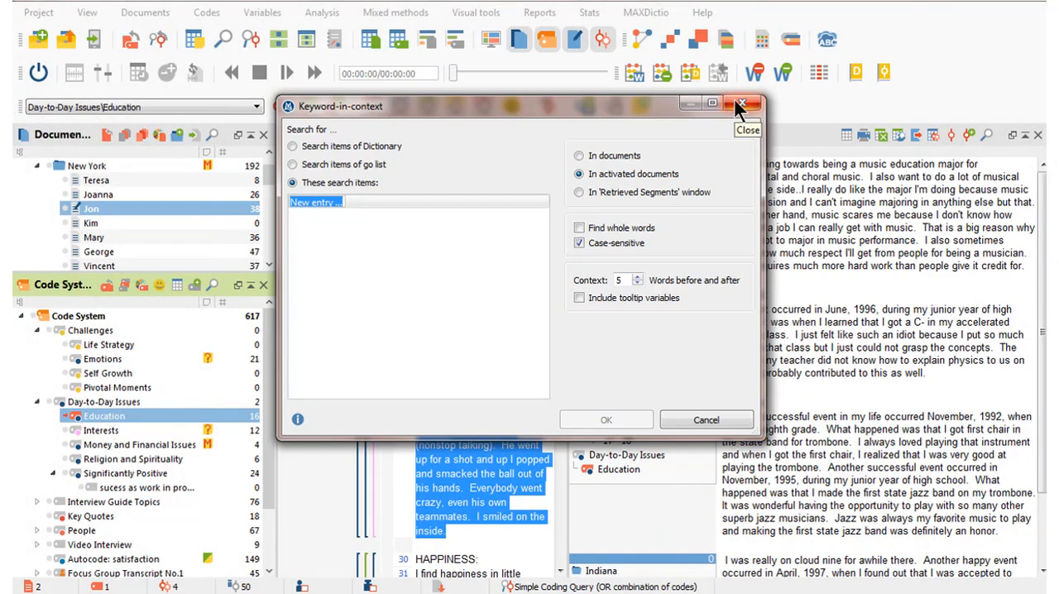
pyautogui.click(742, 104)
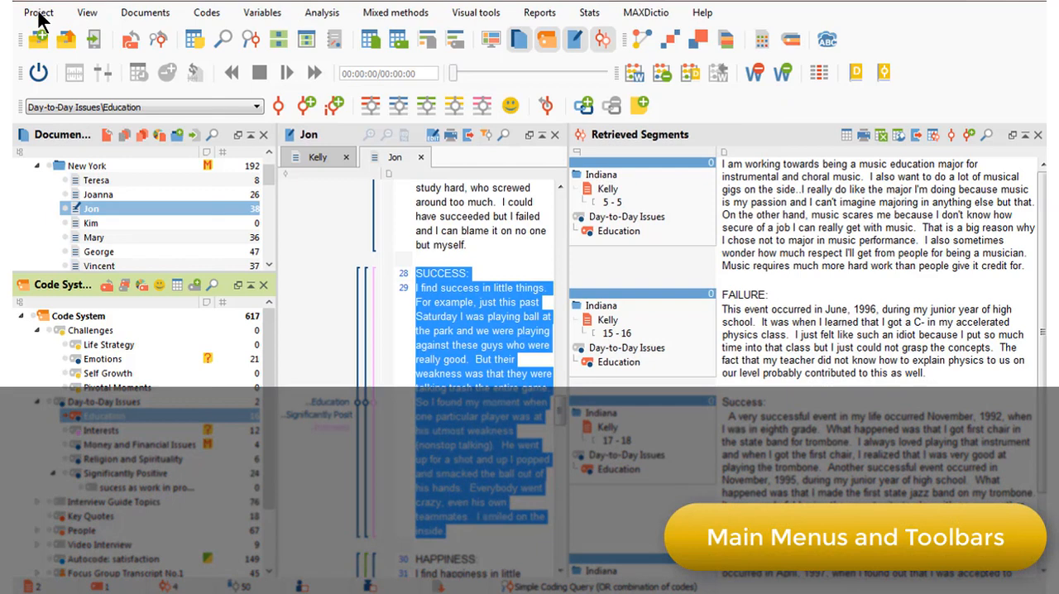
pyautogui.click(86, 11)
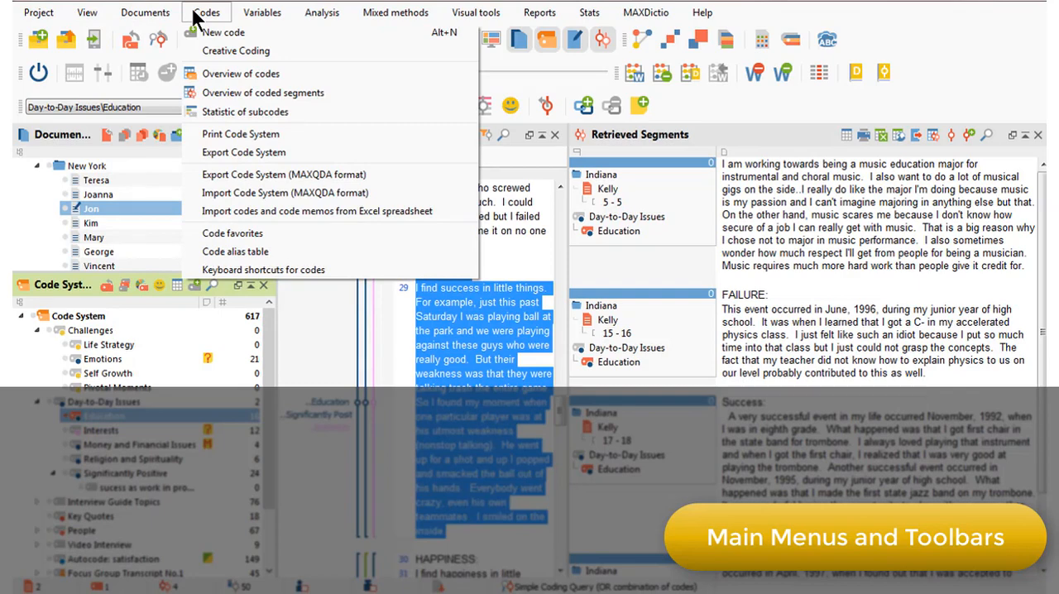
pyautogui.click(262, 12)
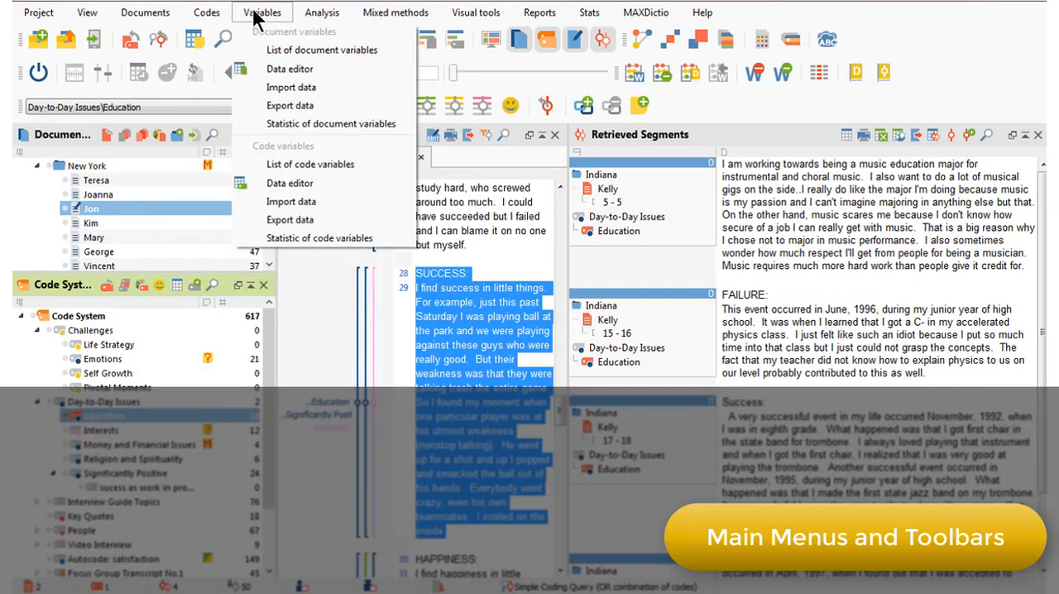
pyautogui.click(322, 12)
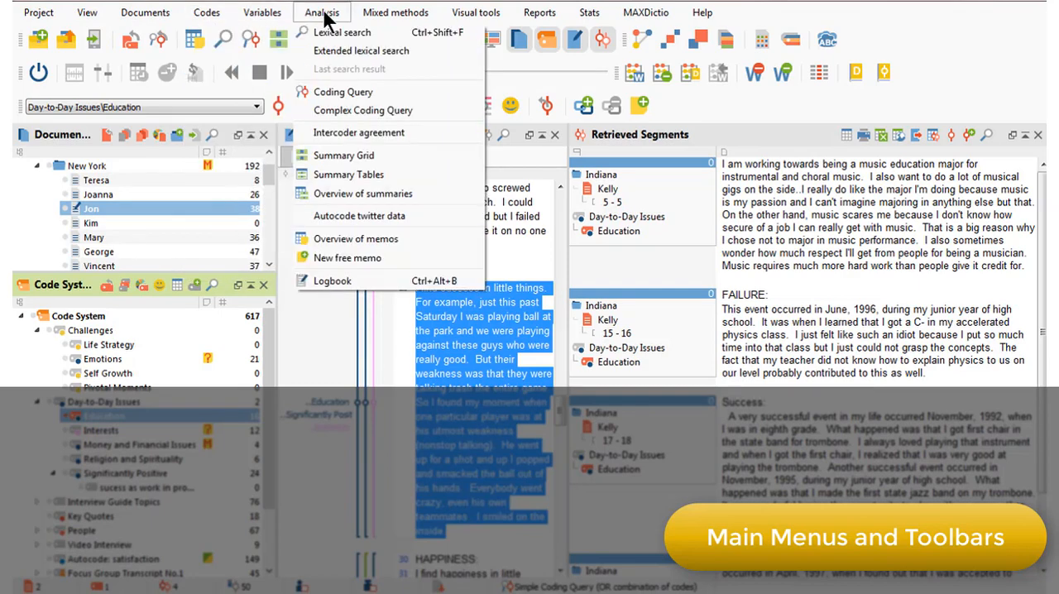
pyautogui.click(395, 12)
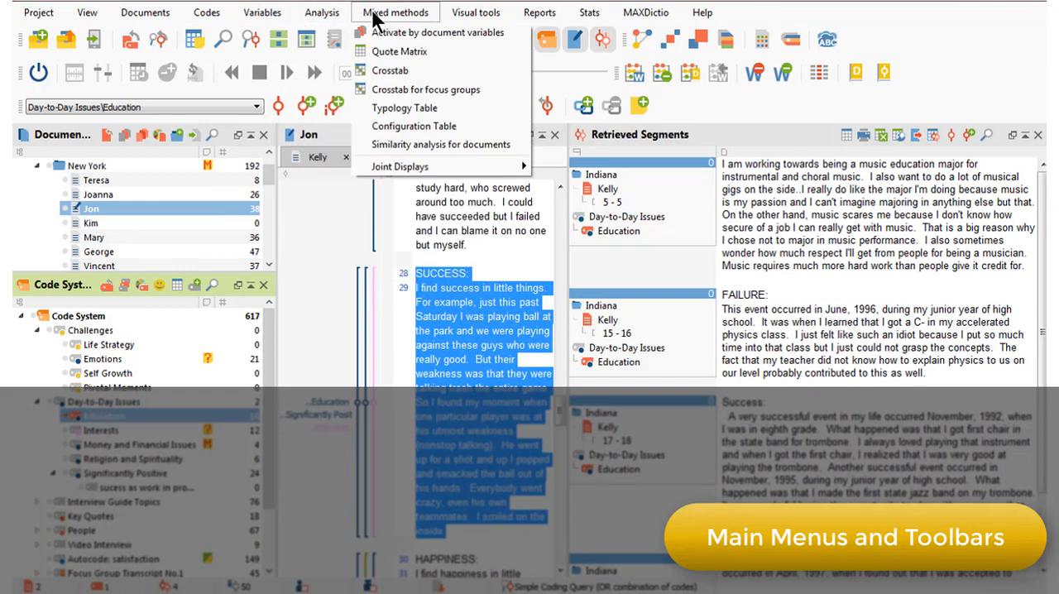
pyautogui.click(474, 11)
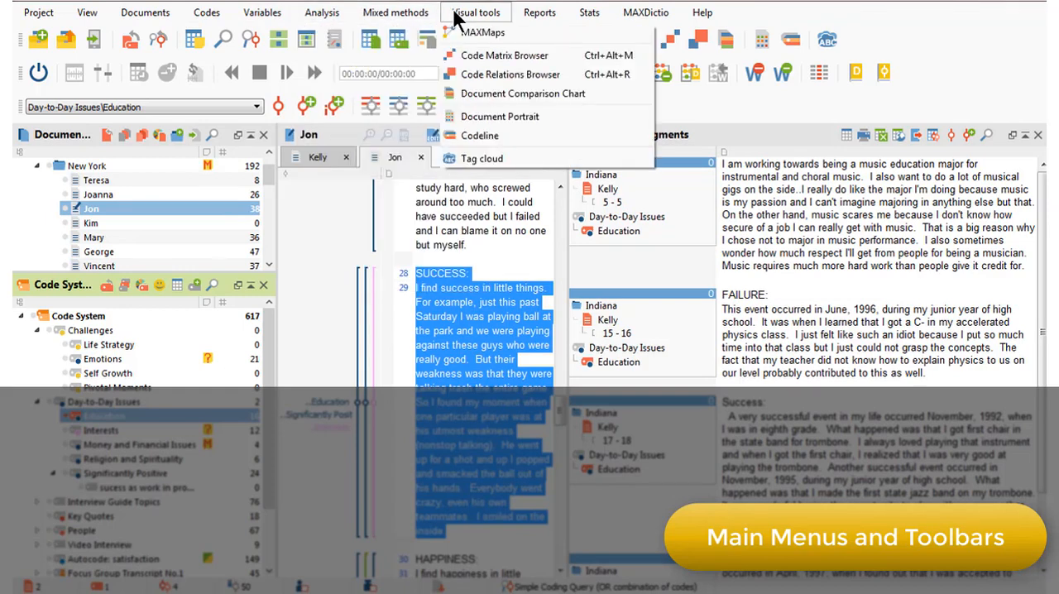
pyautogui.click(588, 12)
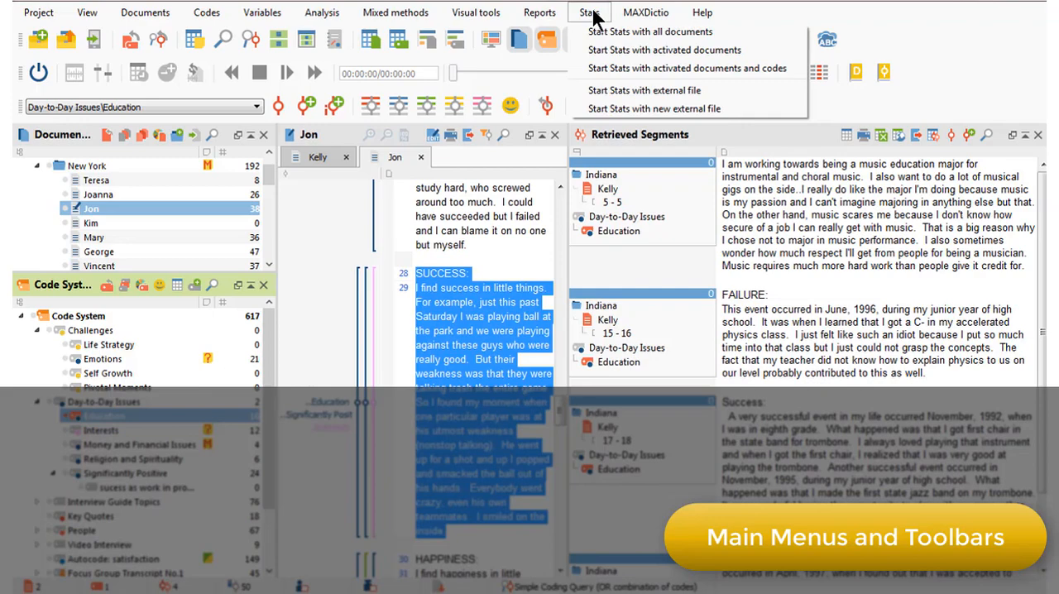
pyautogui.click(645, 12)
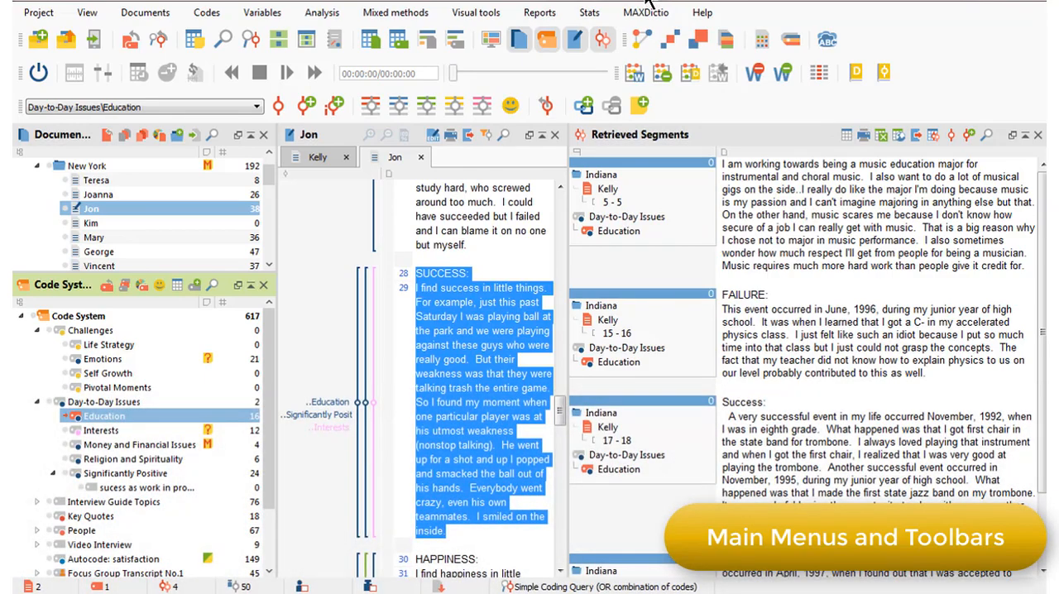
pyautogui.moveTo(616, 39)
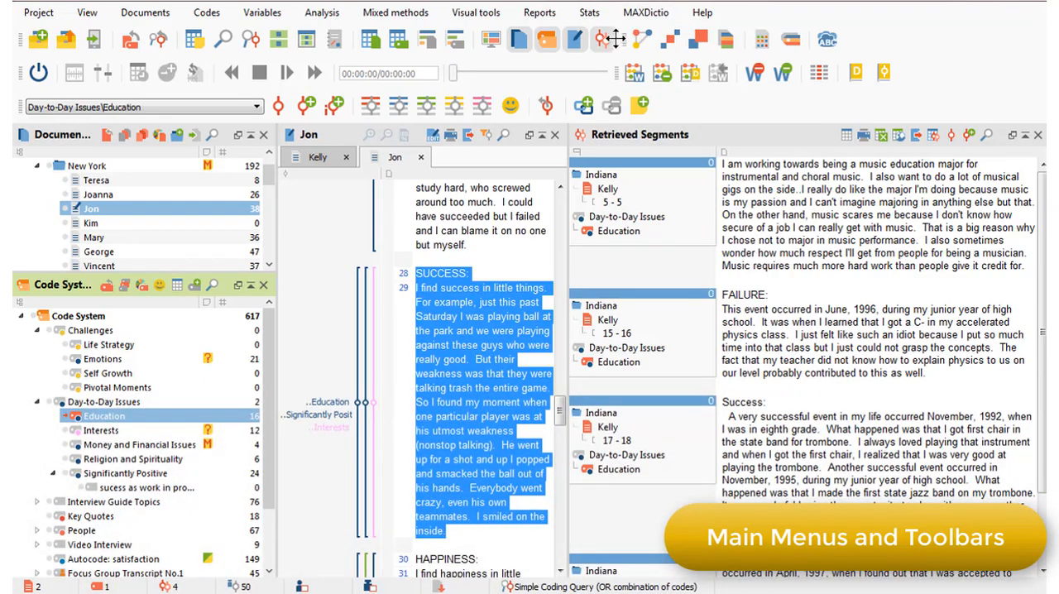
pyautogui.moveTo(520, 39)
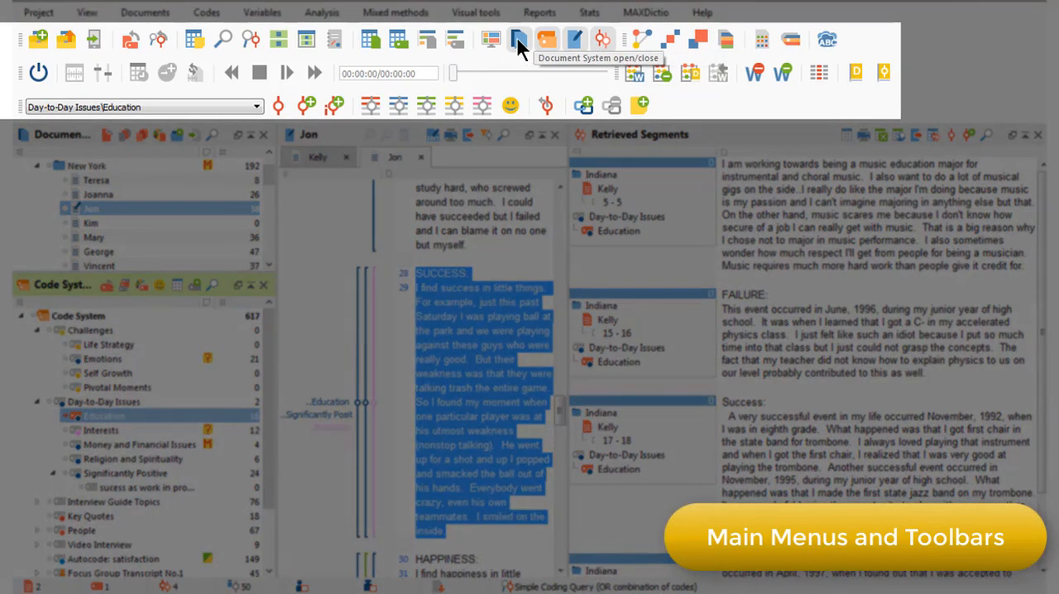
pyautogui.moveTo(603, 40)
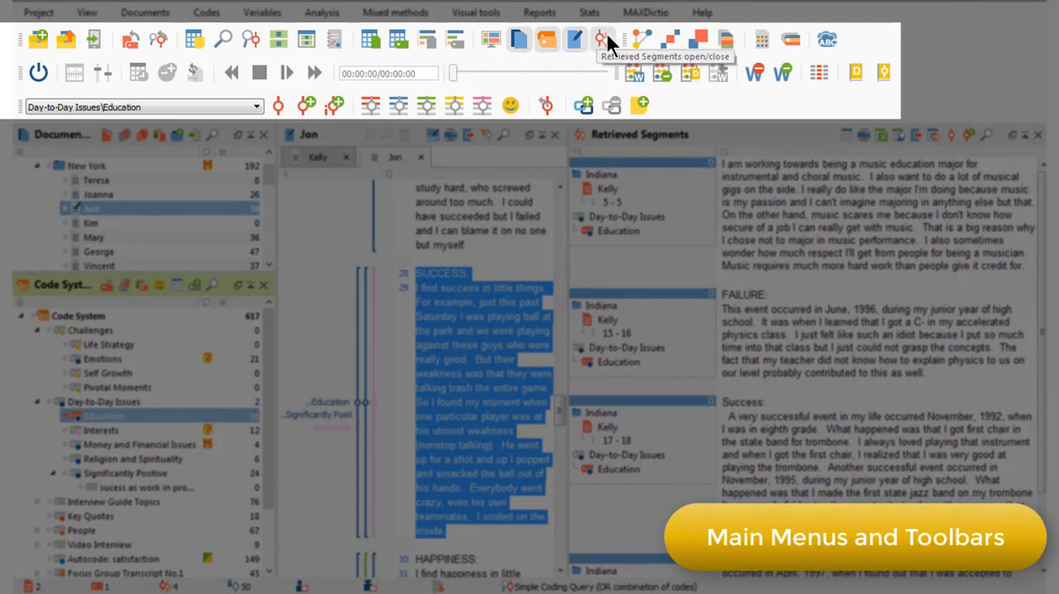
pyautogui.moveTo(642, 41)
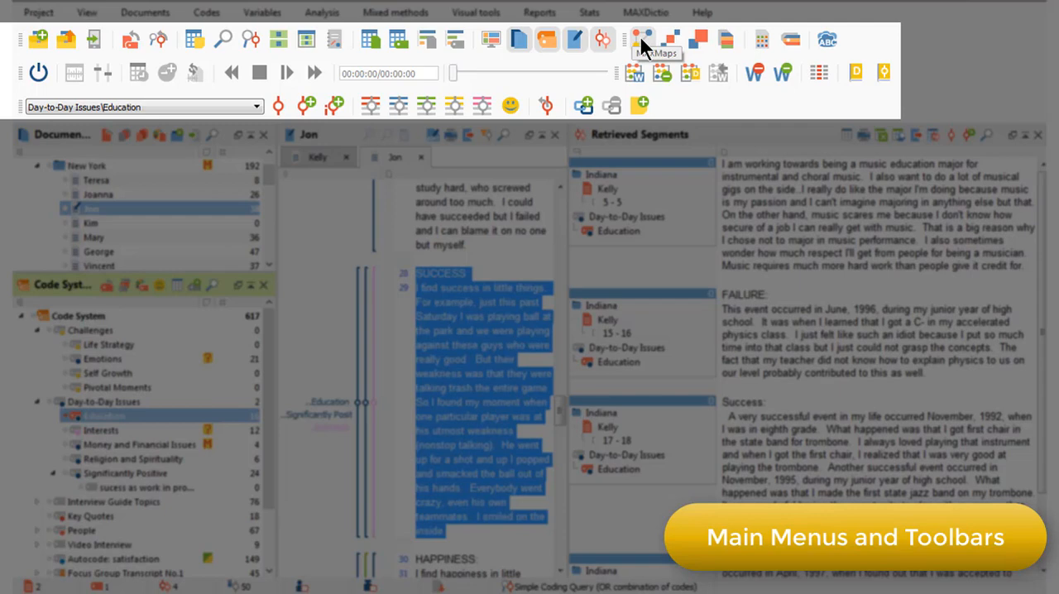
pyautogui.click(642, 39)
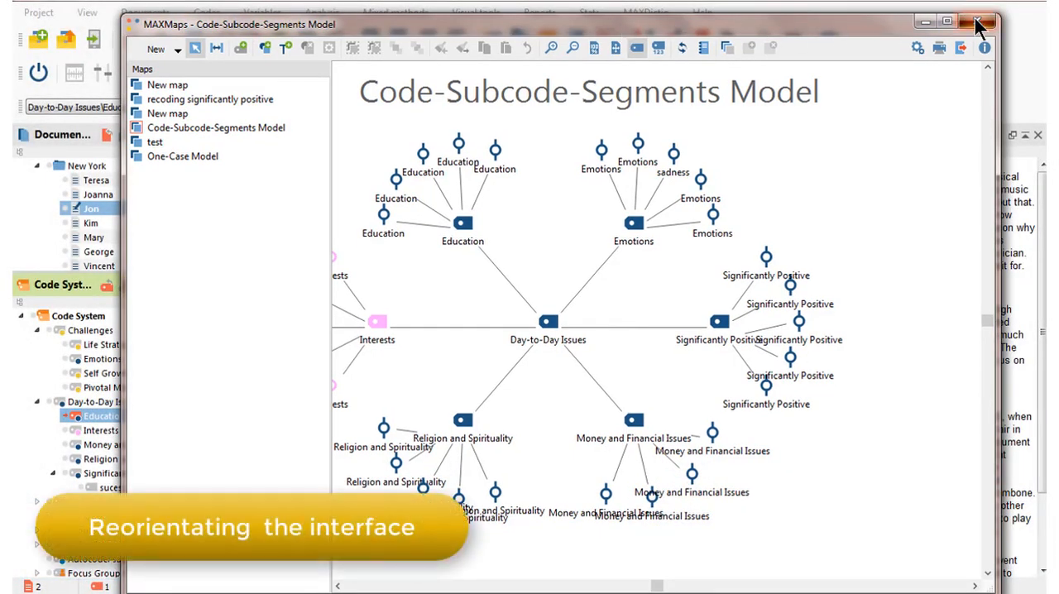
pyautogui.click(977, 21)
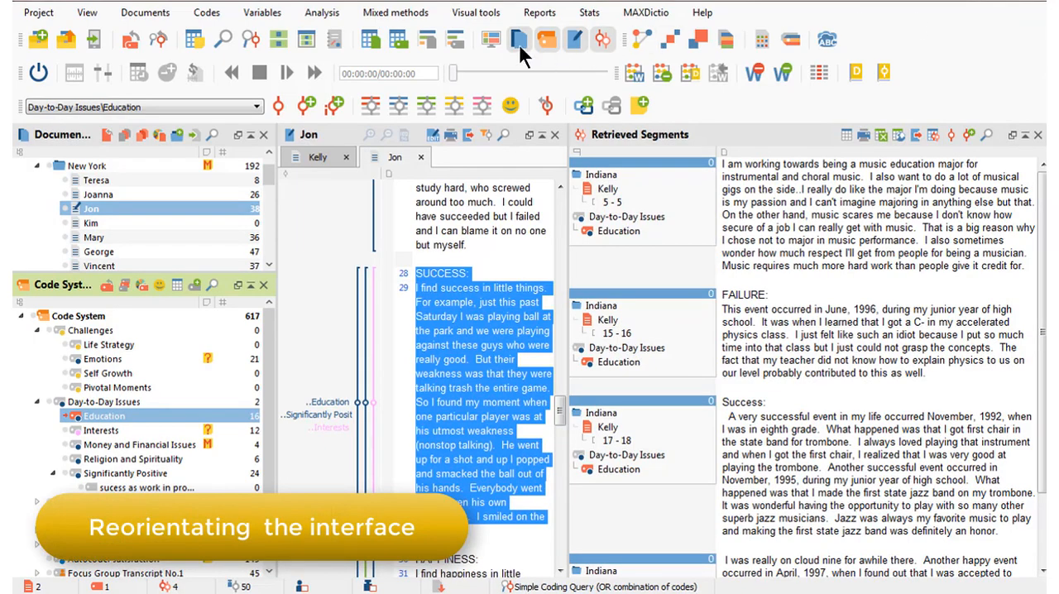
# Try another screen layout, restore the original, and show the New York group's context menu
pyautogui.click(518, 39)
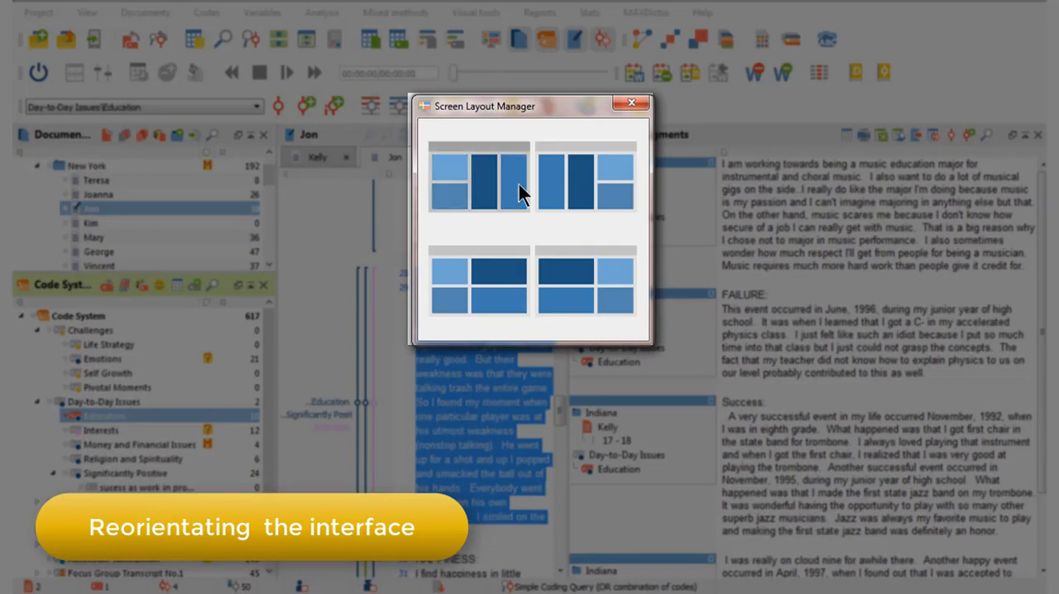
pyautogui.click(586, 179)
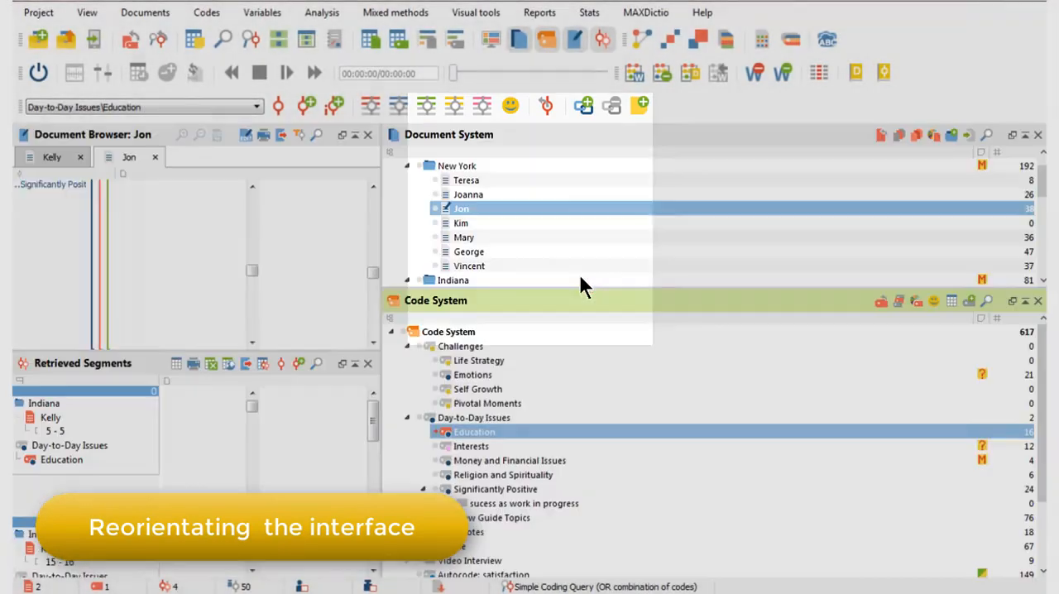
pyautogui.click(490, 38)
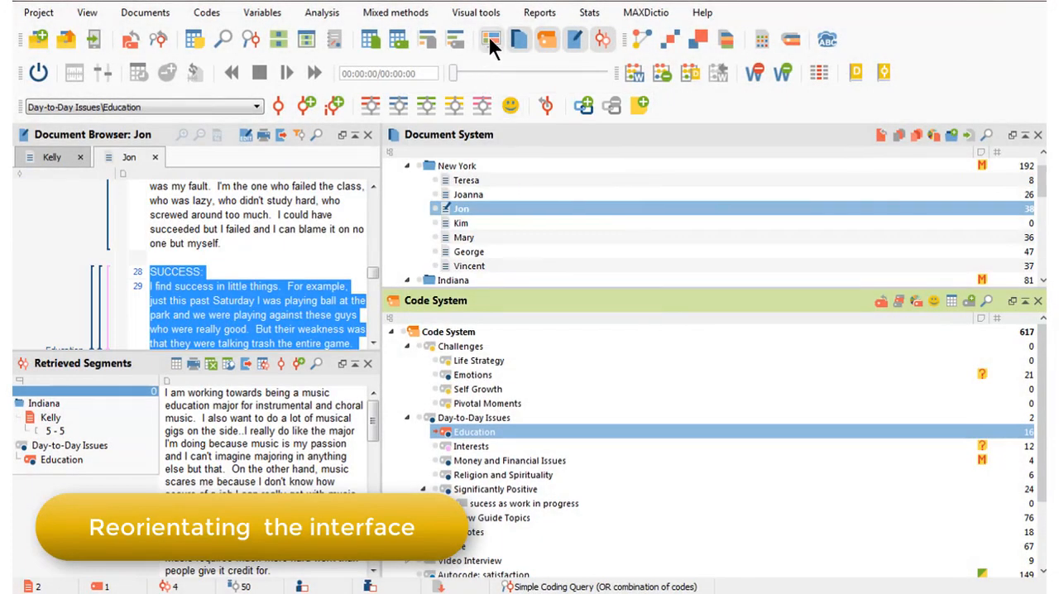
pyautogui.click(490, 39)
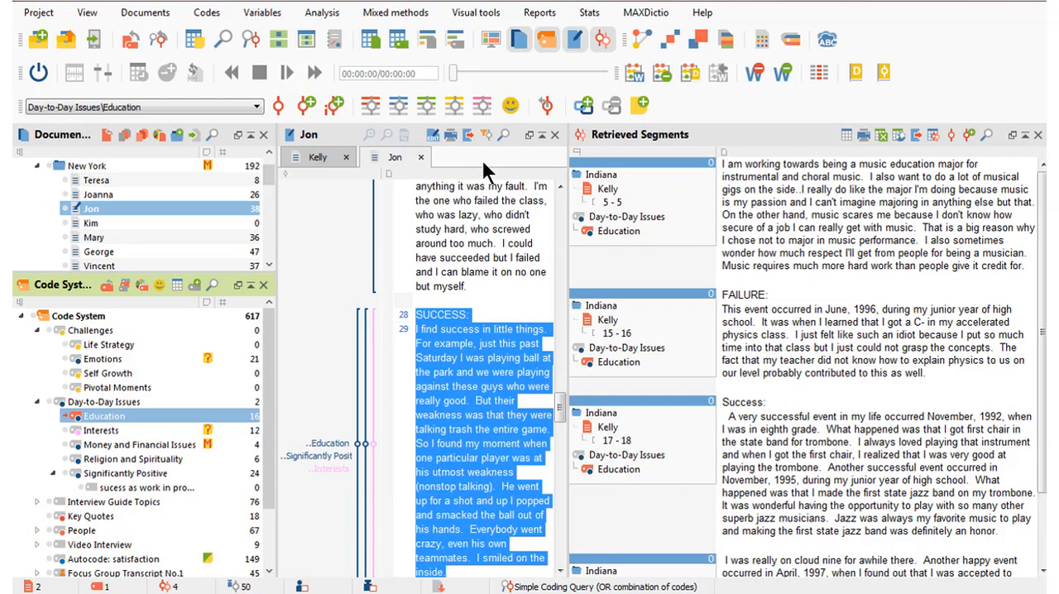
pyautogui.moveTo(103, 170)
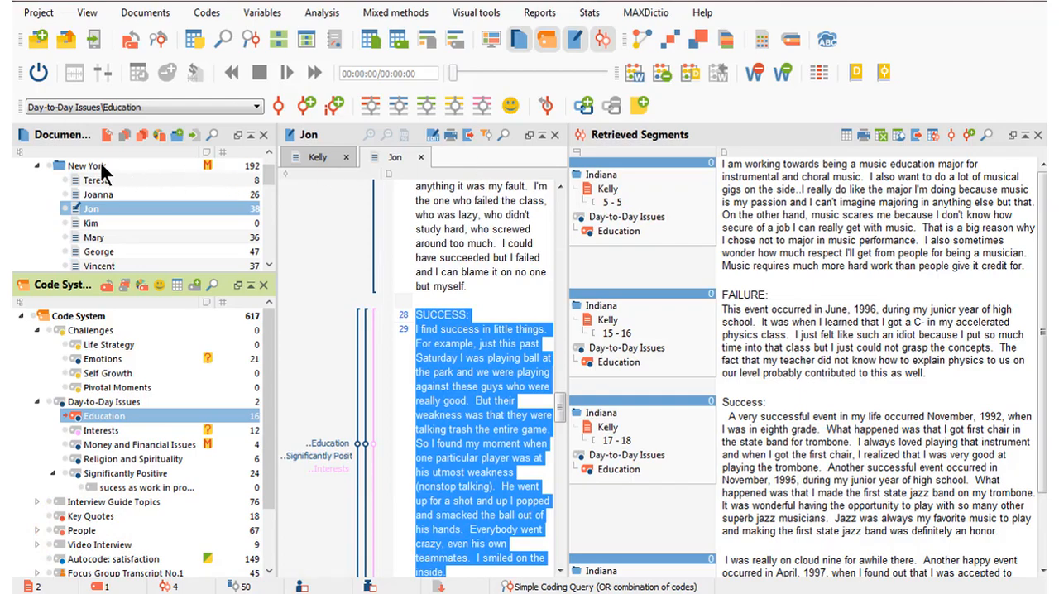
pyautogui.rightClick(83, 166)
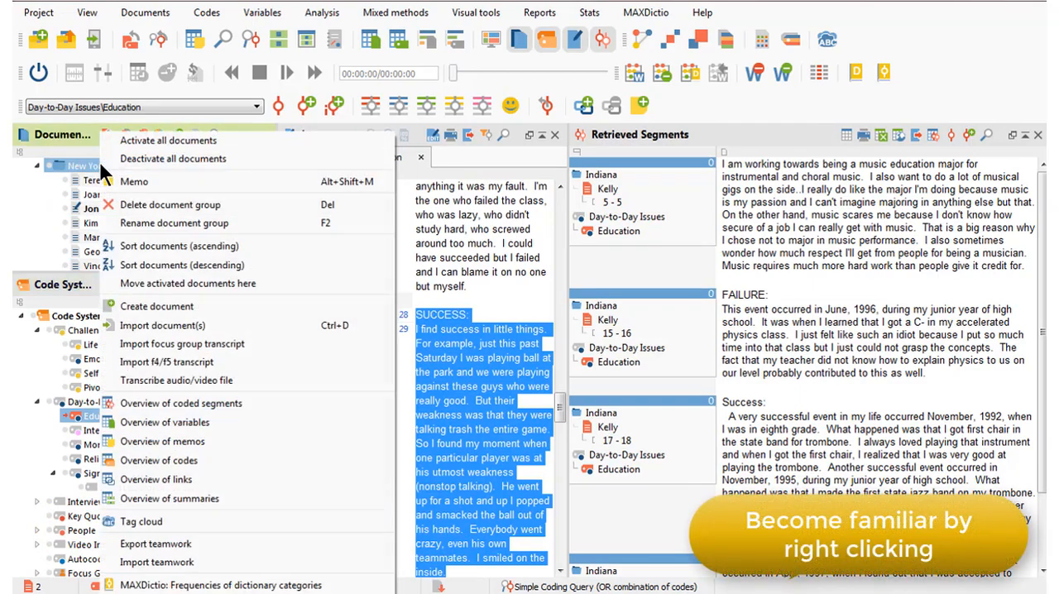